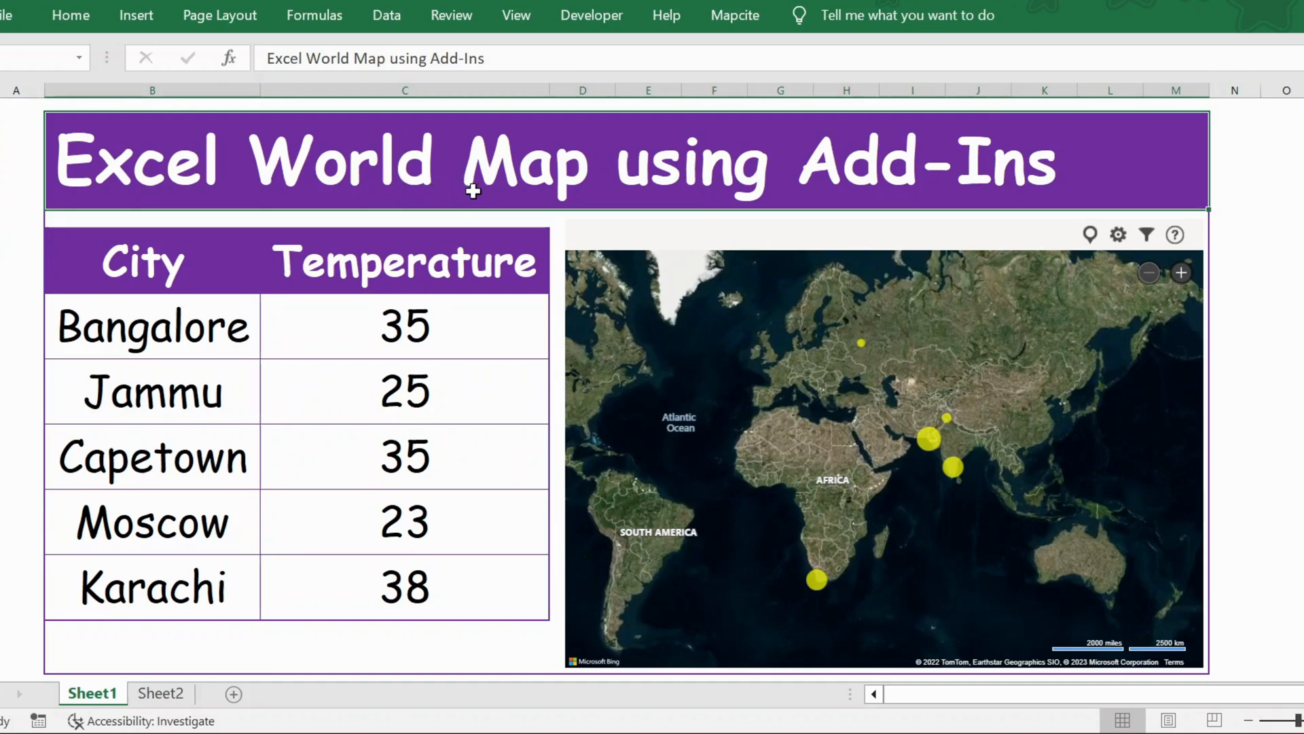
mouse_move(604, 184)
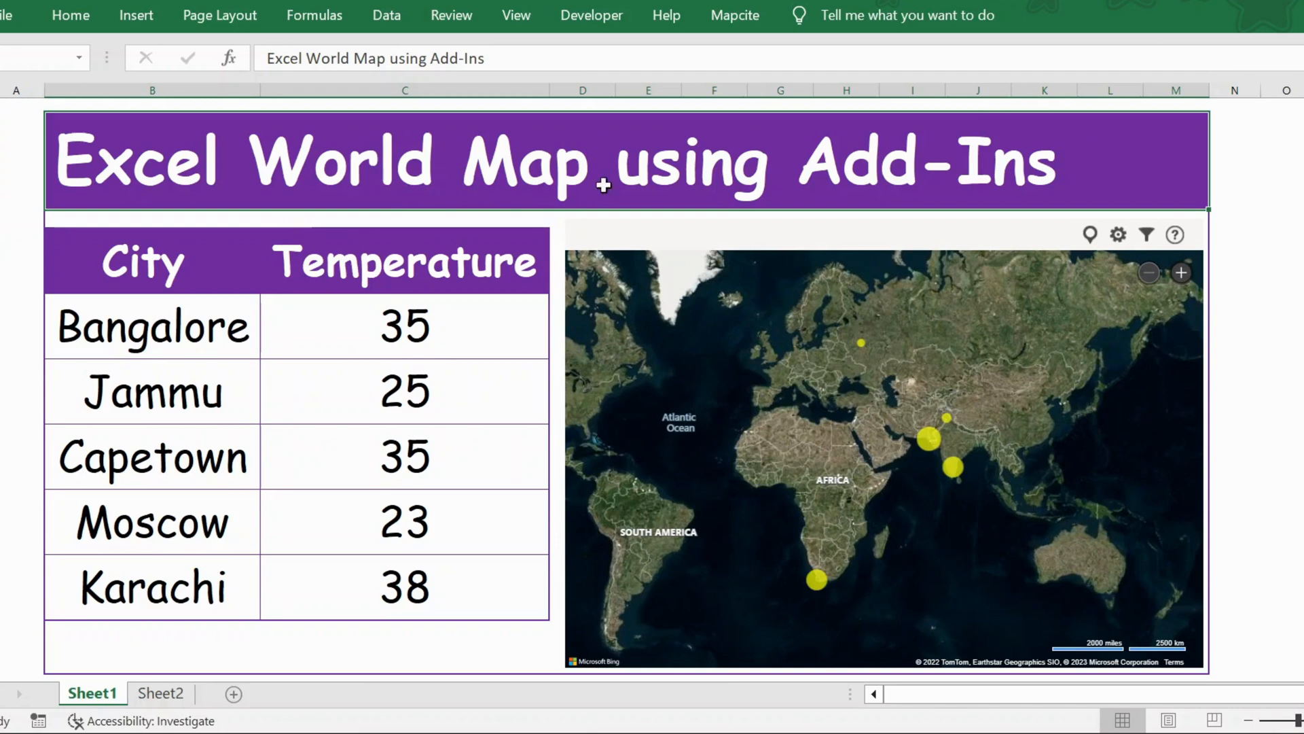
mouse_move(211, 261)
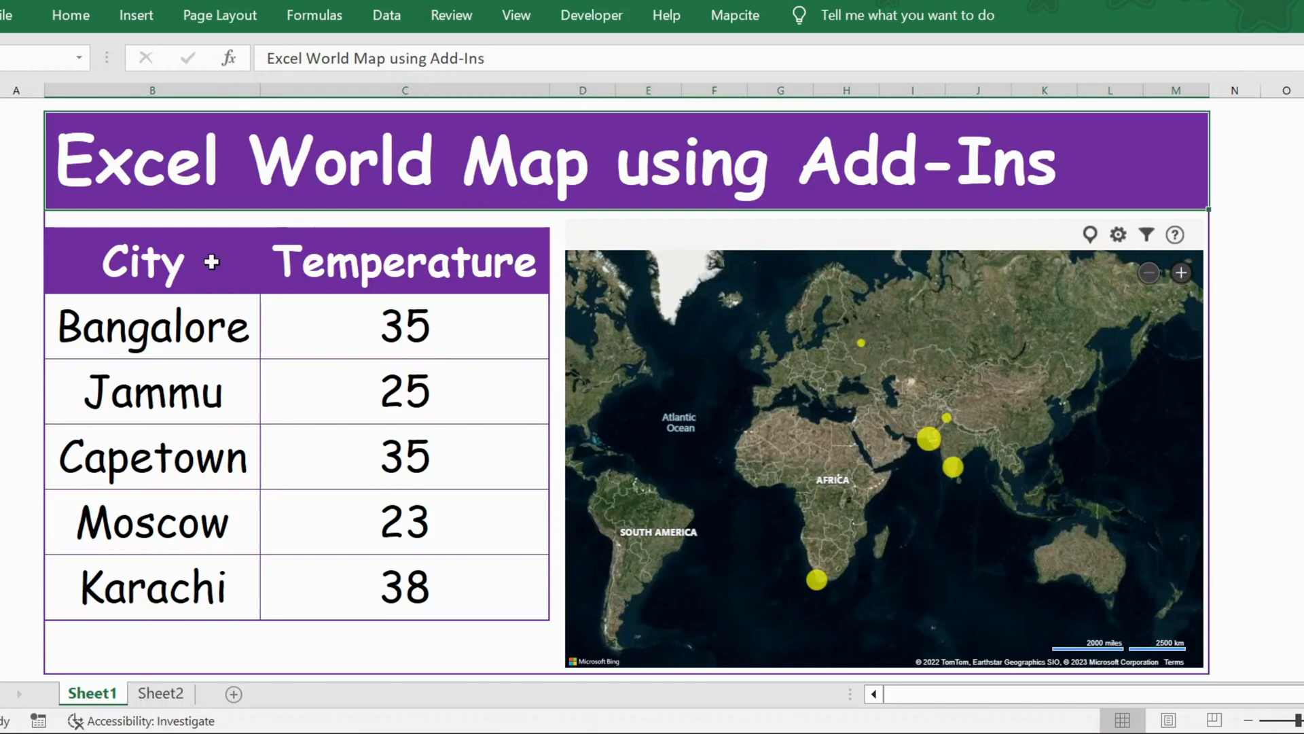
Select the City and Temperature headers, the map, and Moscow's and Karachi's temperatures.
click(152, 260)
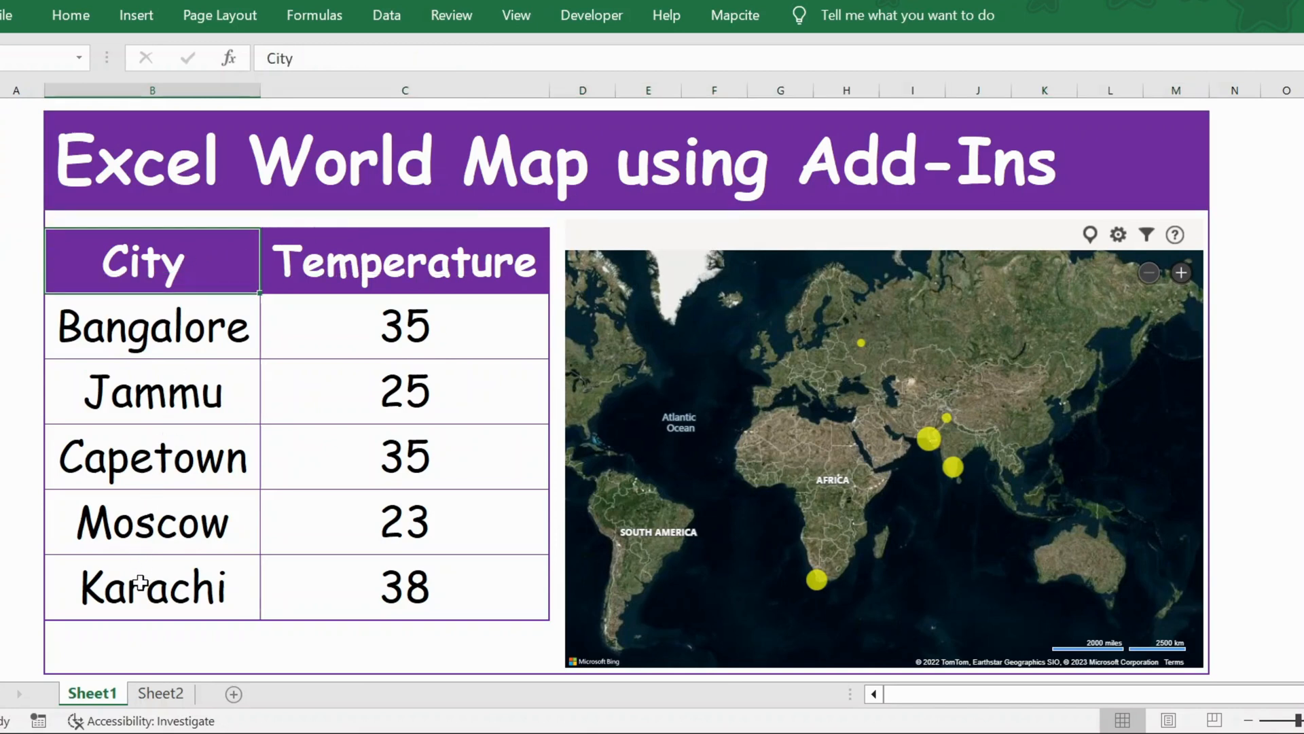
click(404, 260)
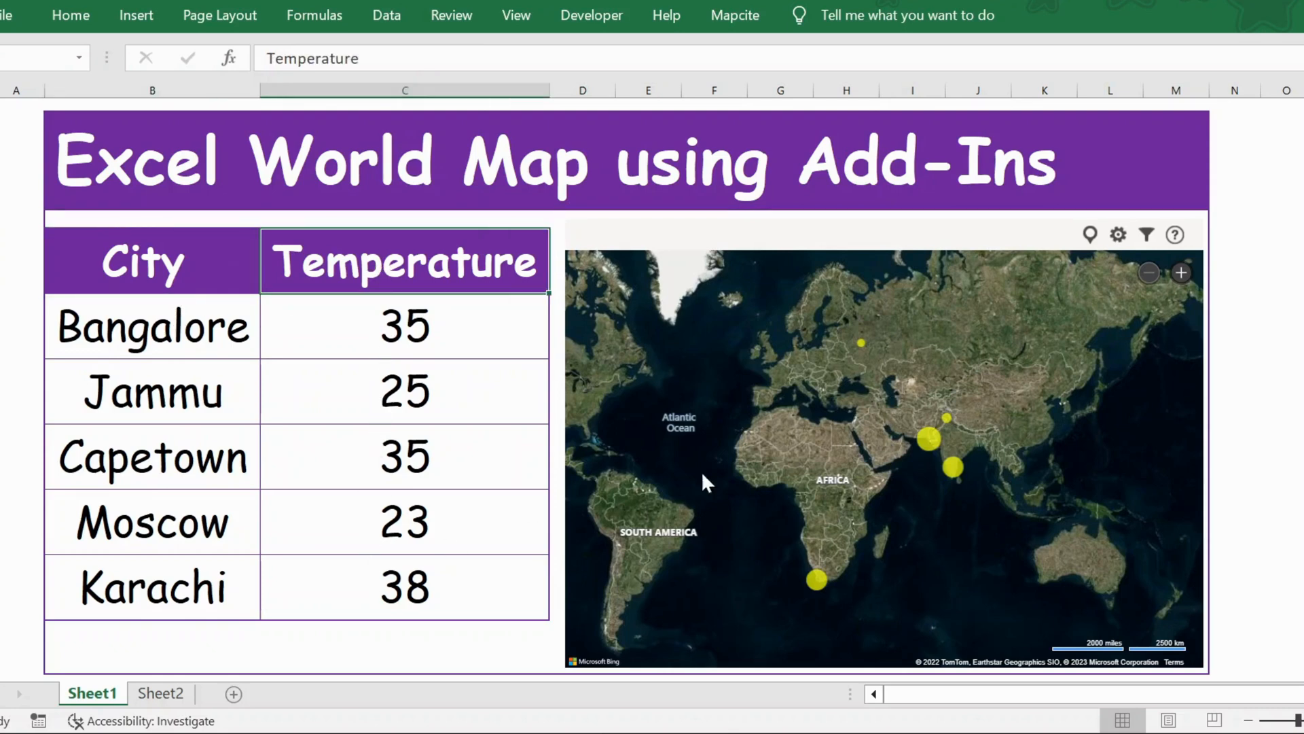
click(882, 441)
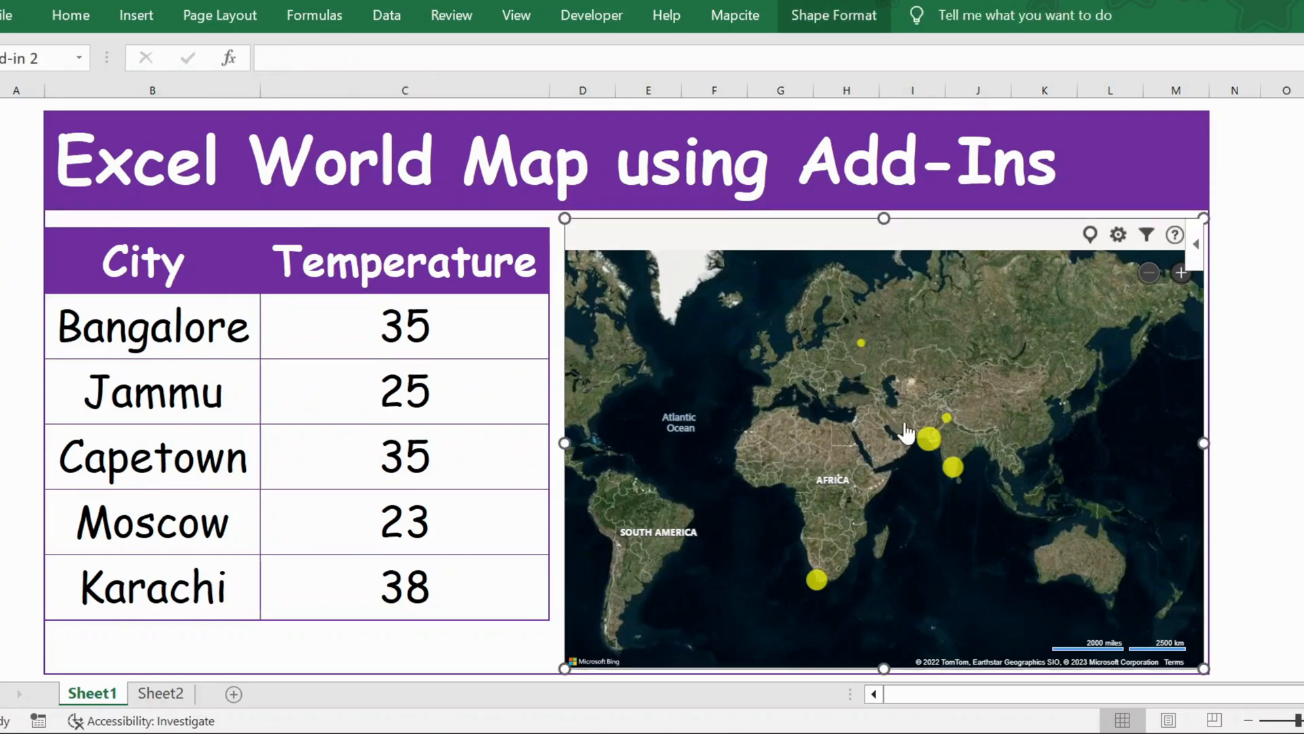
mouse_move(830, 526)
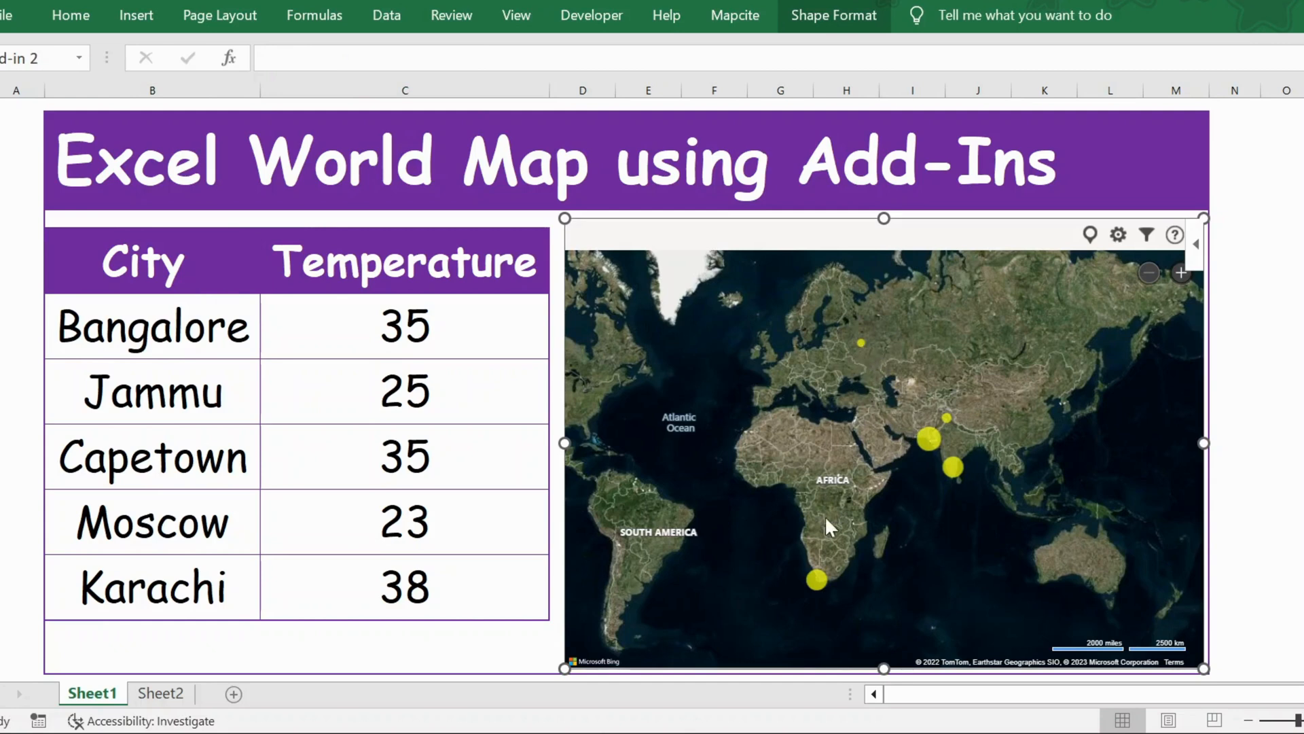
mouse_move(916, 466)
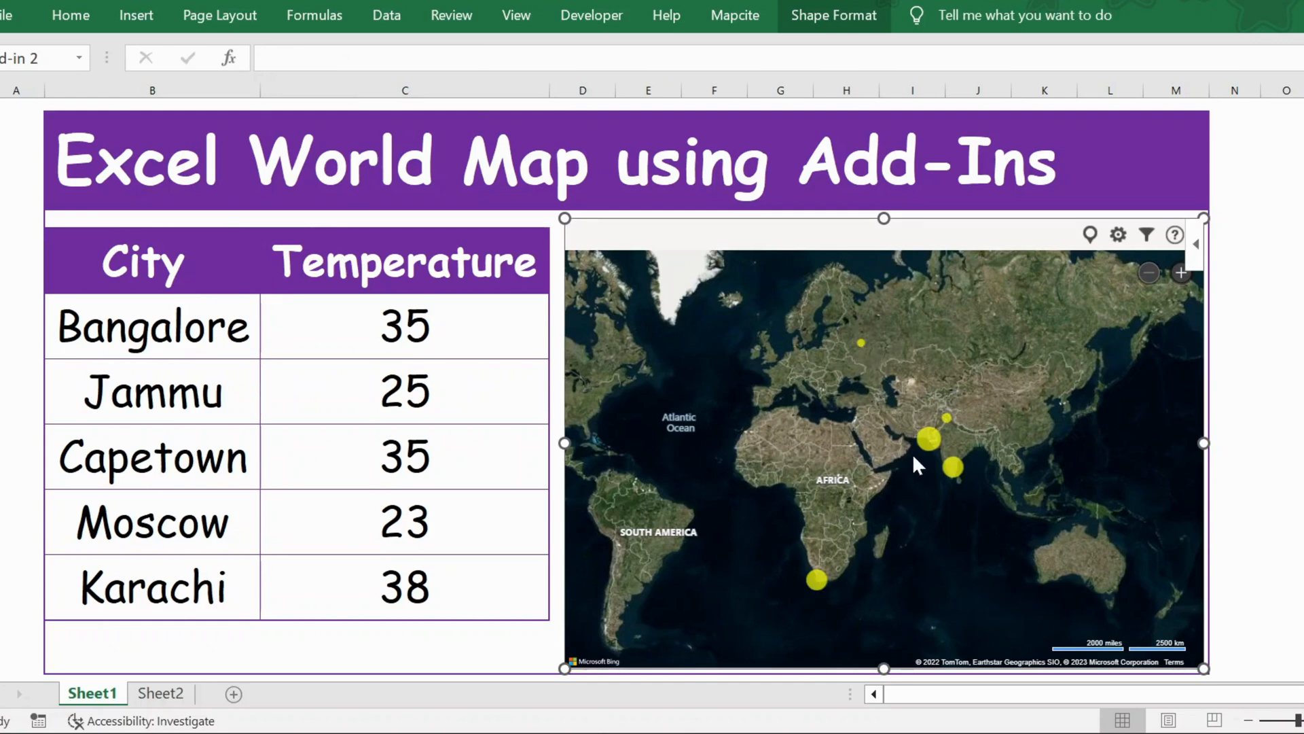
mouse_move(879, 362)
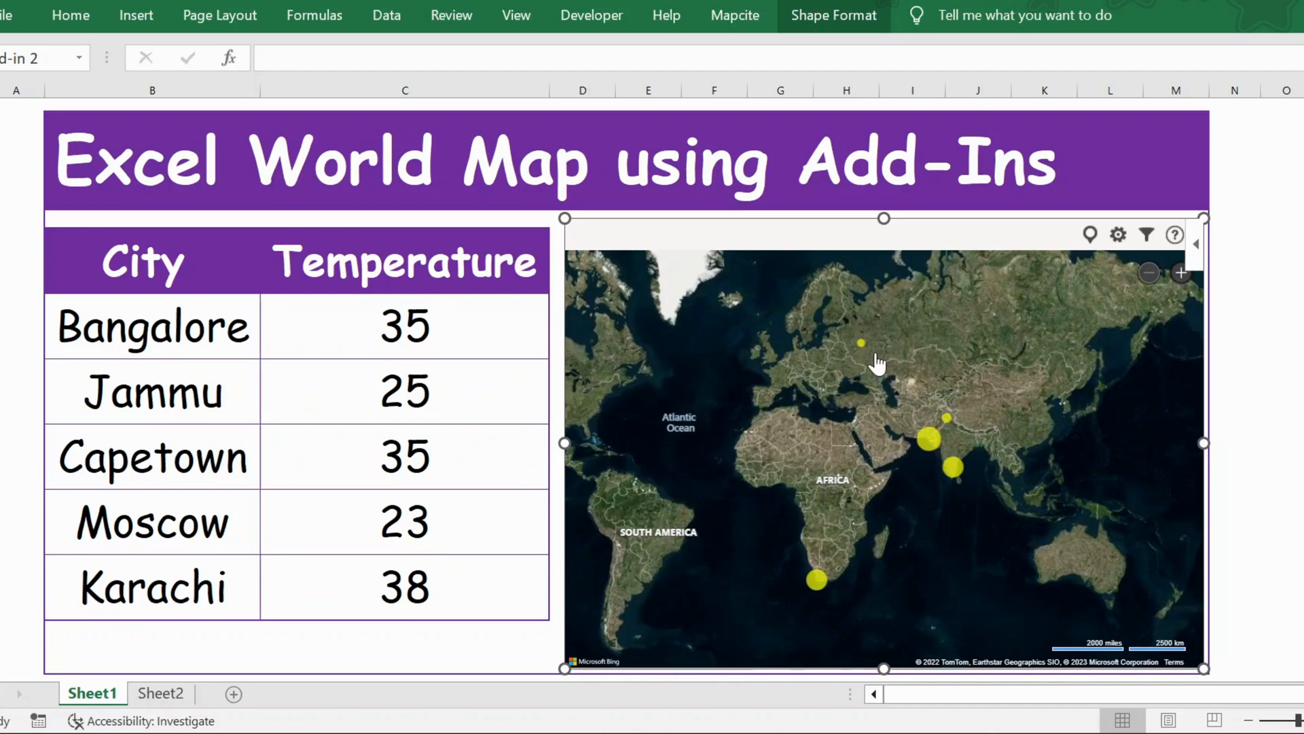
click(405, 522)
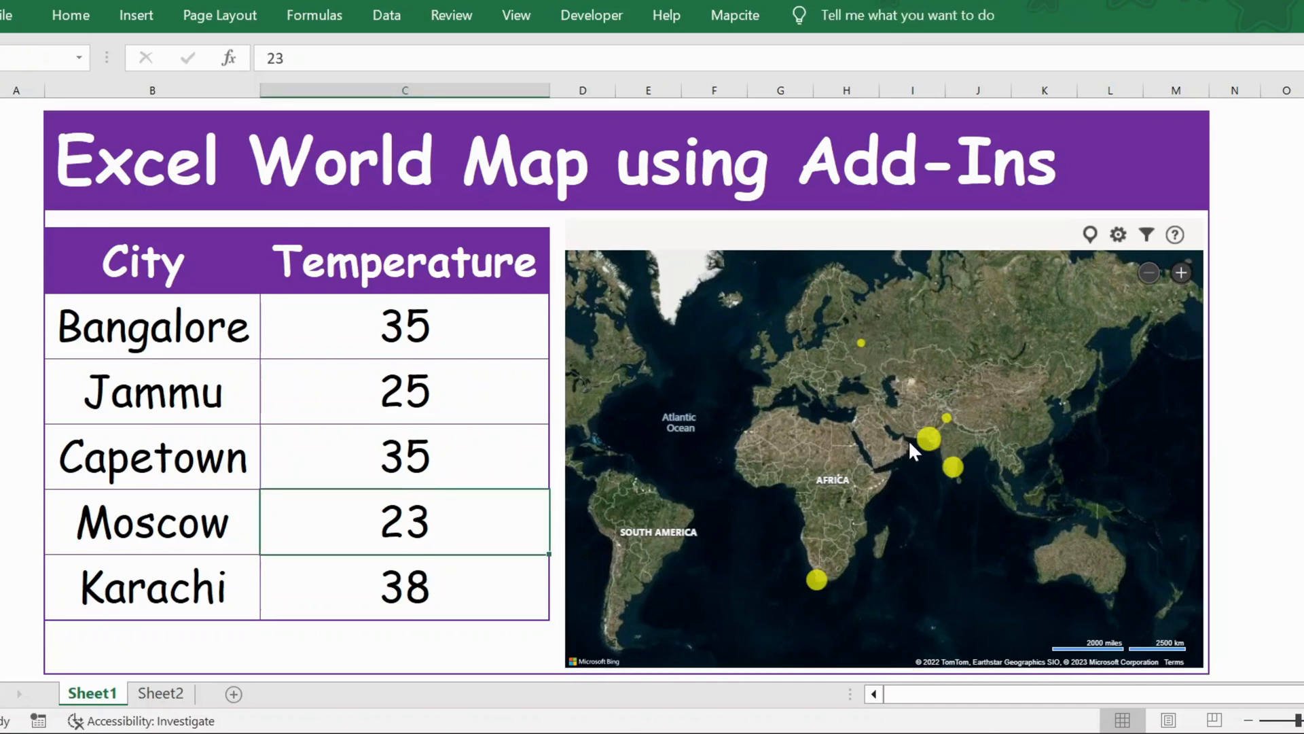
click(405, 586)
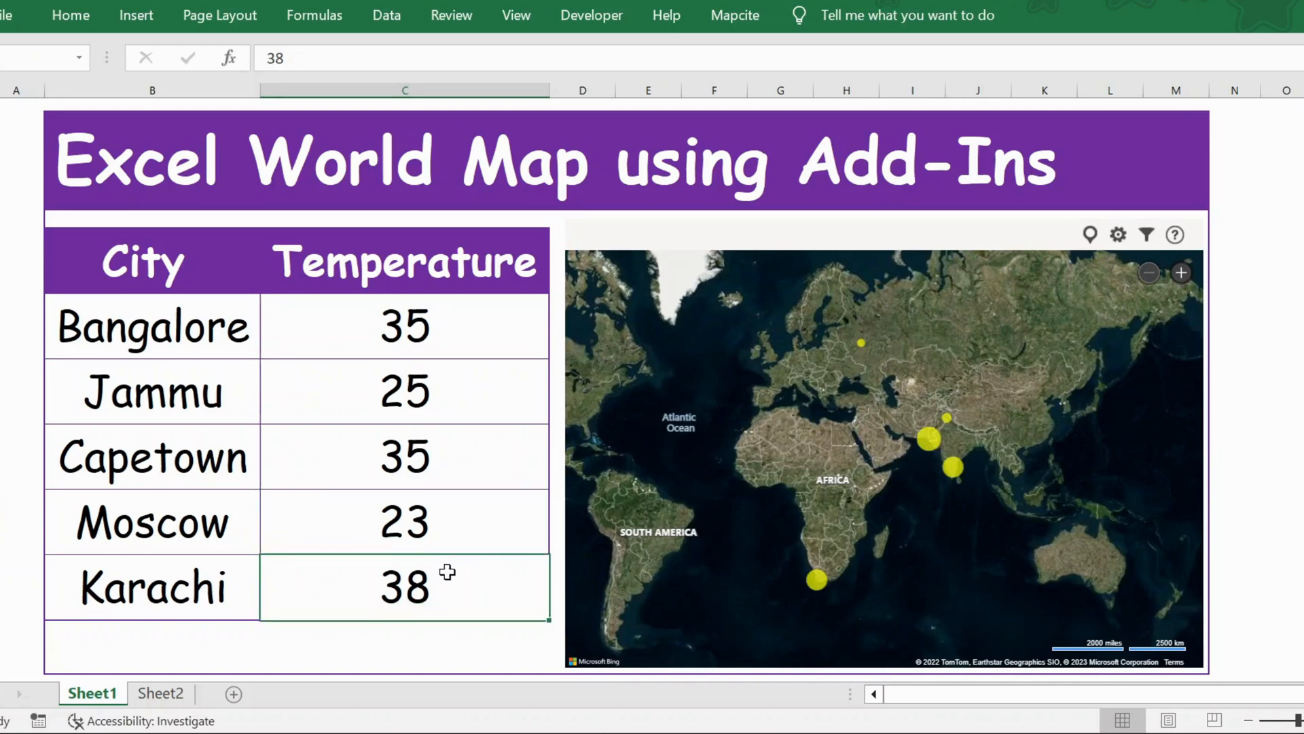
mouse_move(1173, 258)
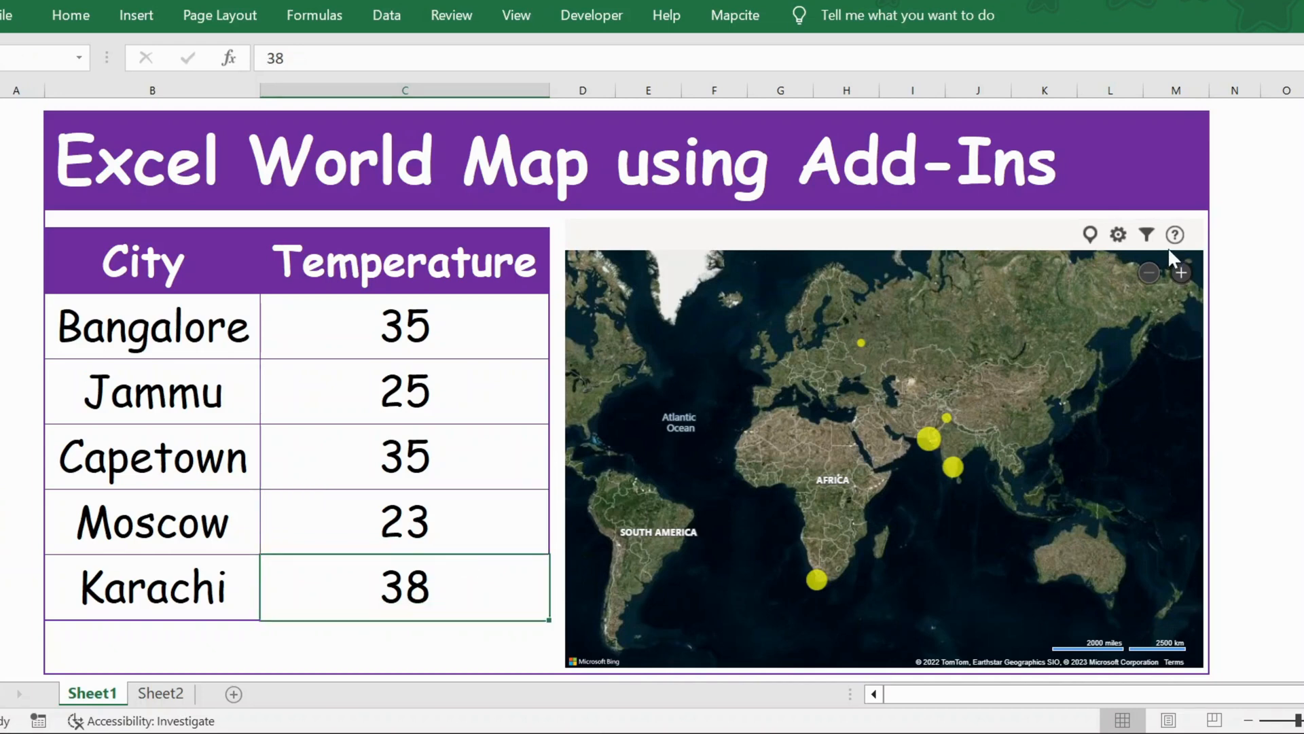
Switch the map to Road type and color the temperature bubbles dark pink.
click(1117, 235)
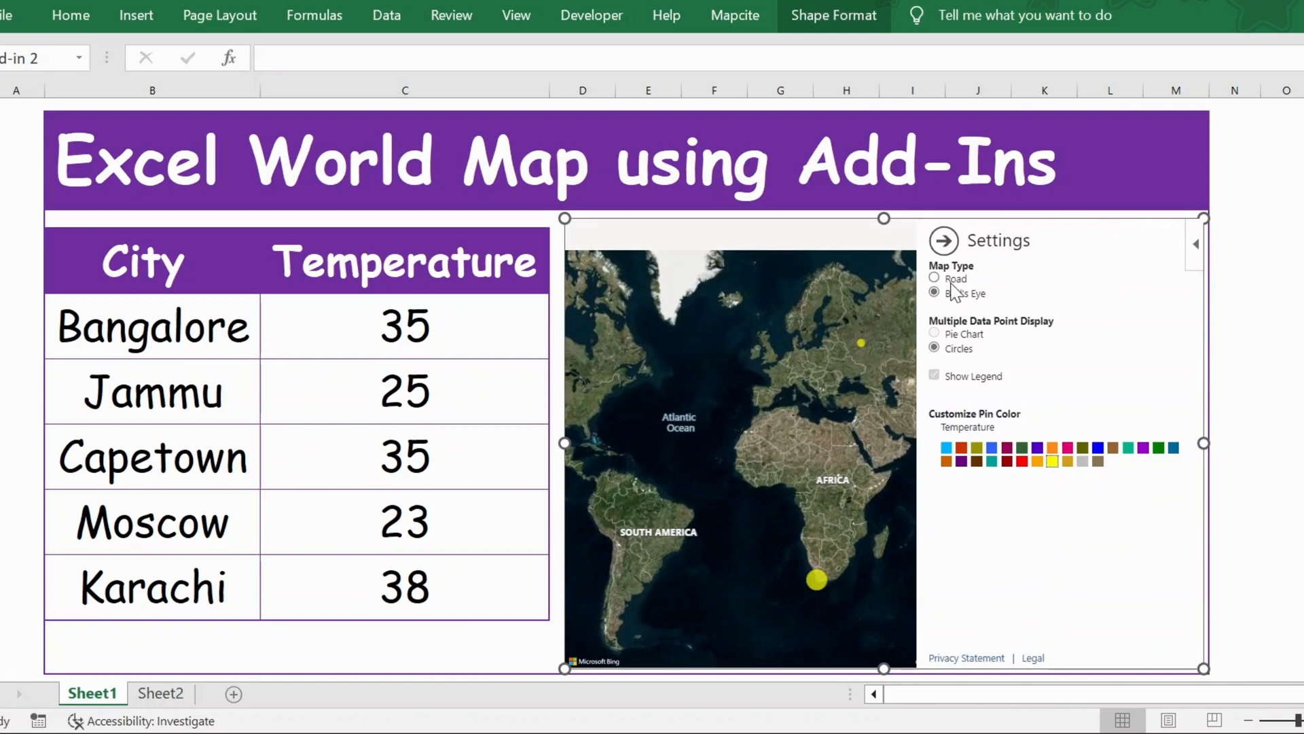
click(934, 279)
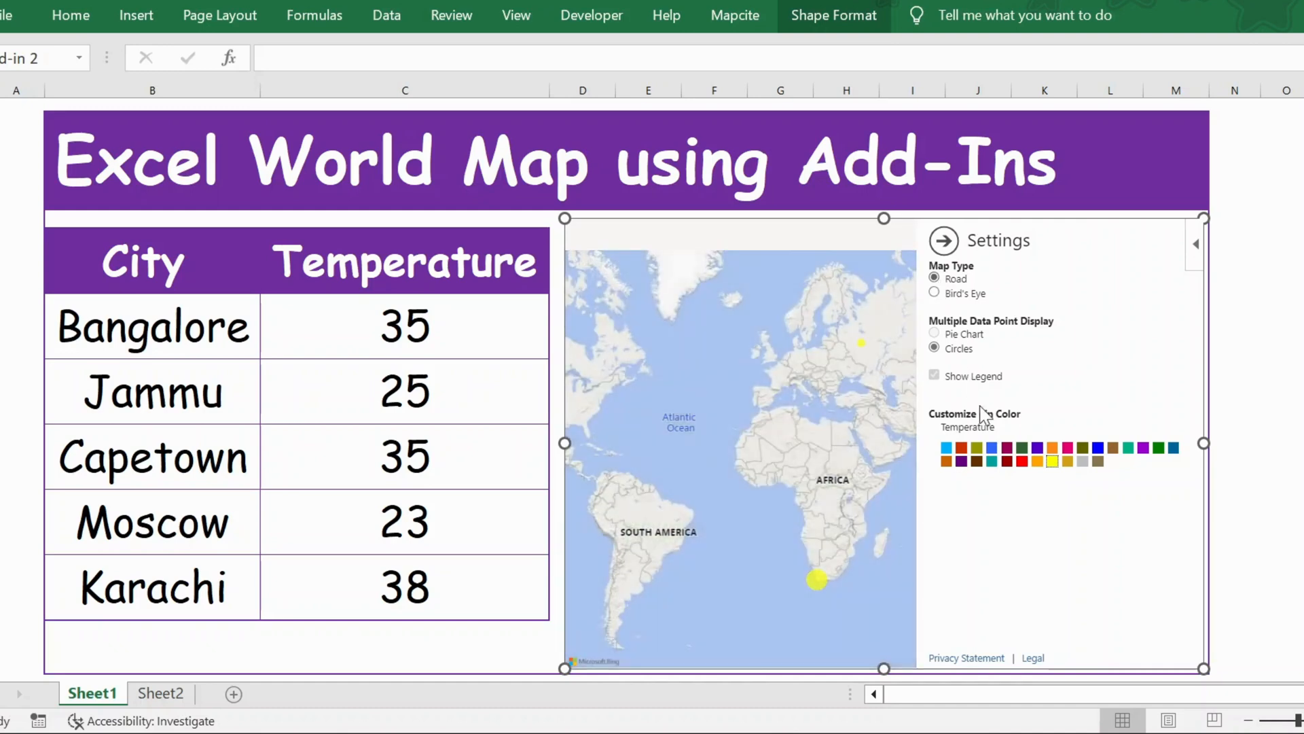
mouse_move(1069, 454)
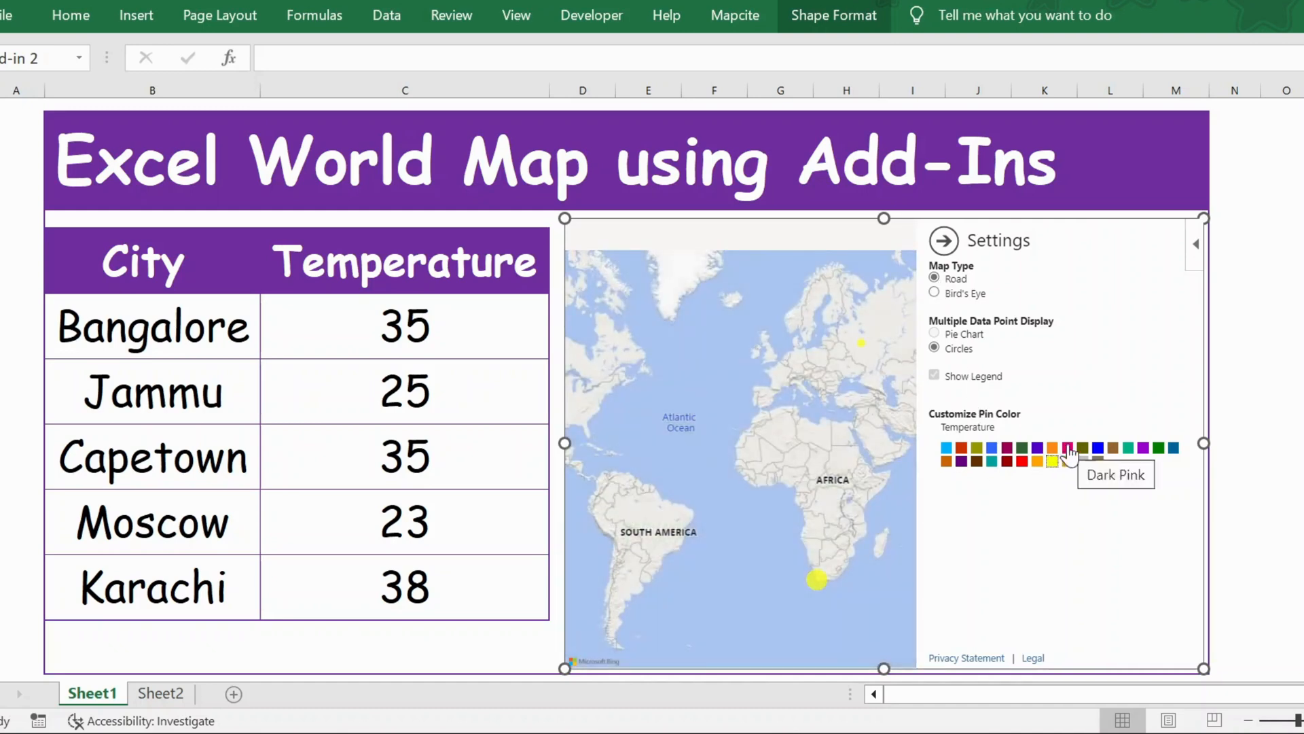
click(1068, 459)
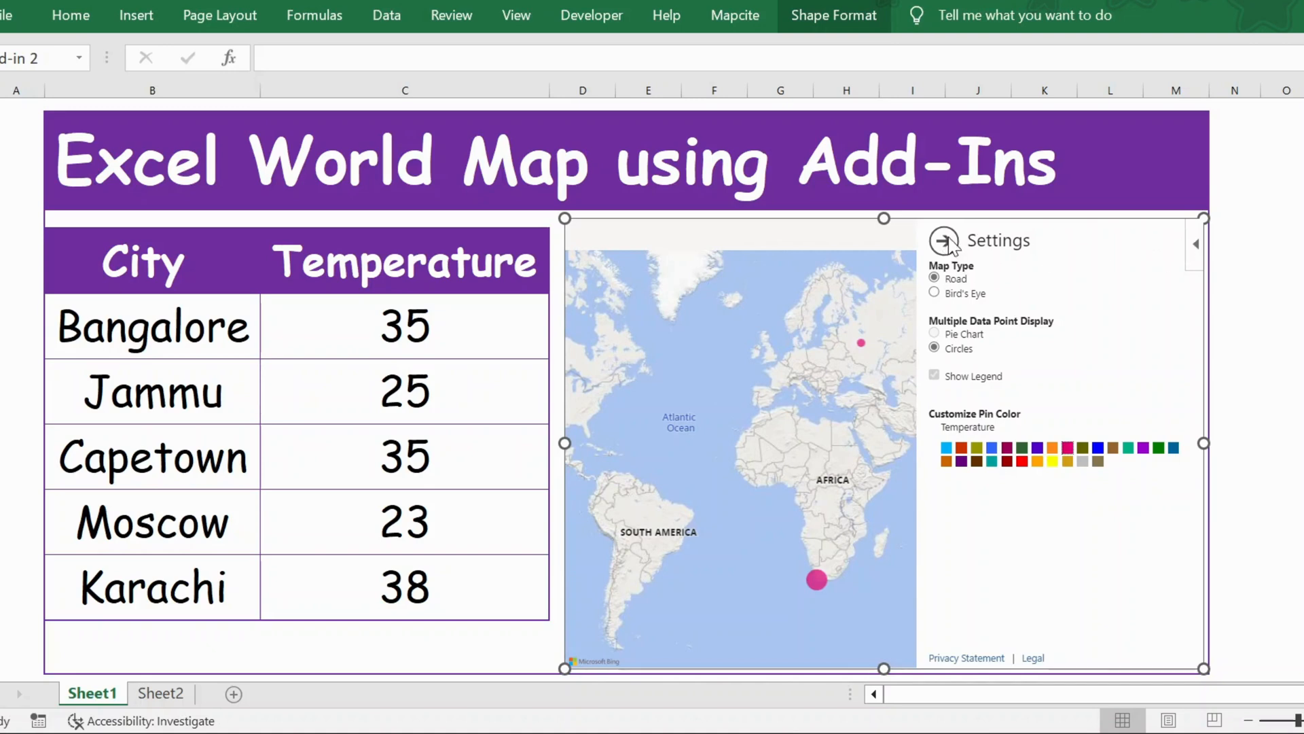
Close the map settings and apply the location filter with all five cities kept.
click(944, 241)
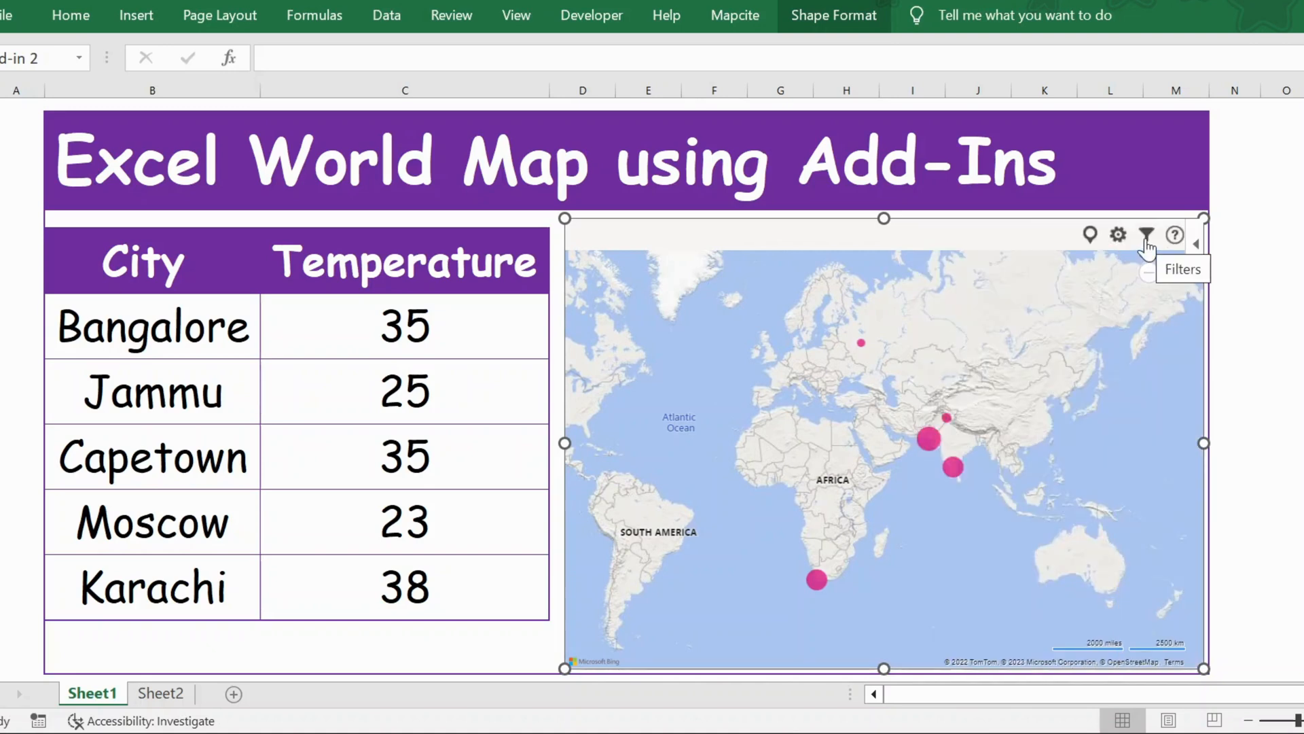
click(1146, 235)
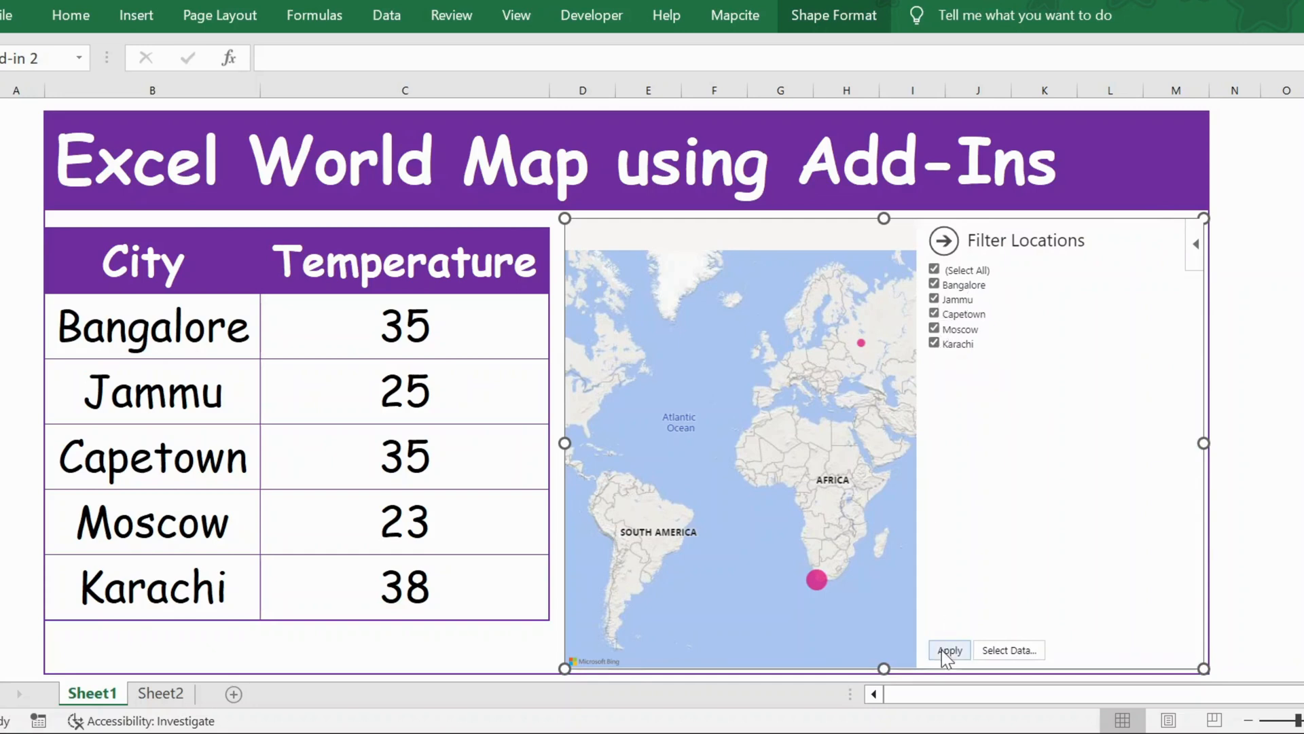
click(949, 650)
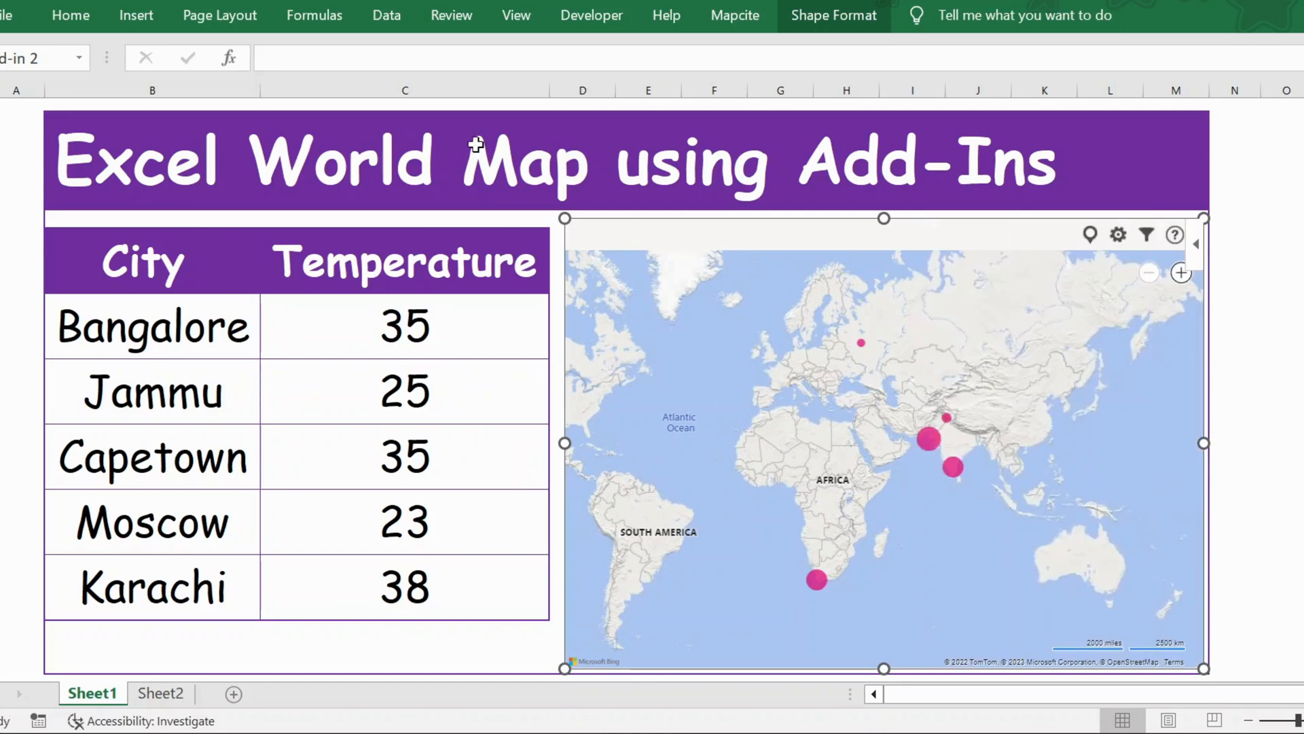
Open the Office Add-ins dialog from Get Add-ins on the Insert ribbon.
click(136, 15)
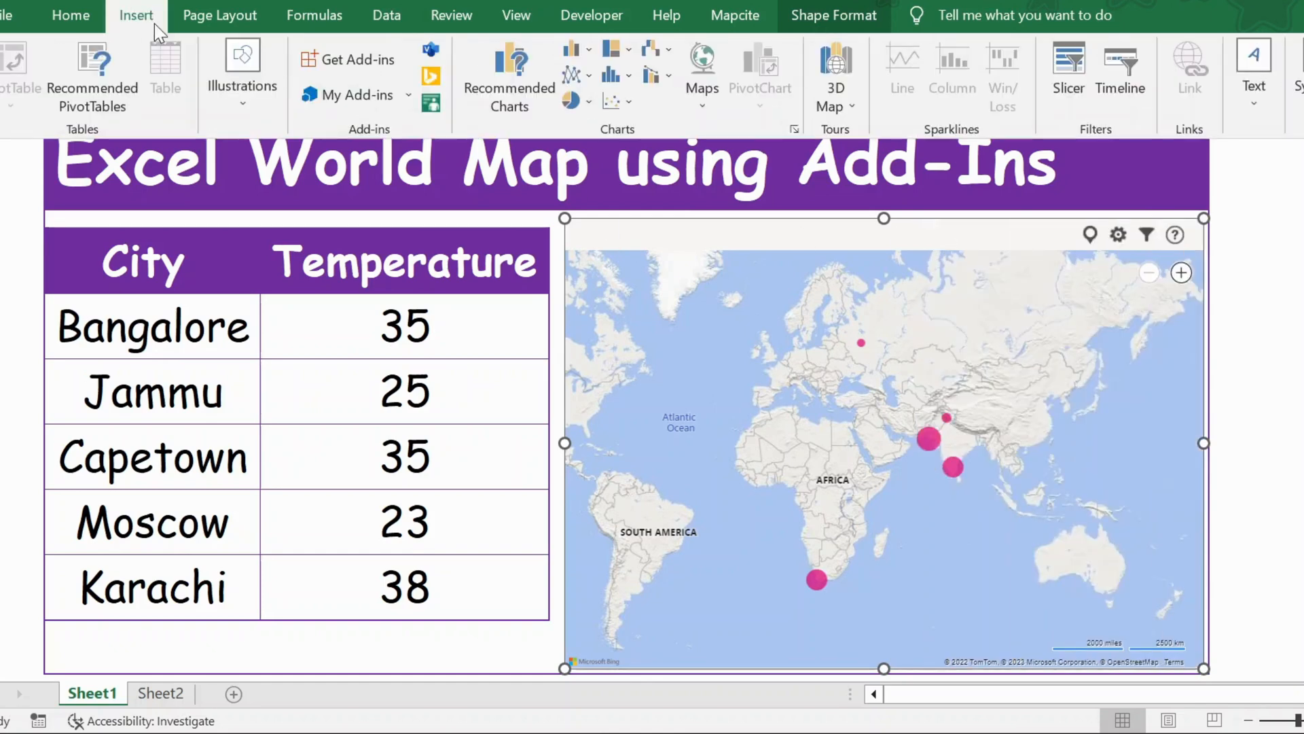
mouse_move(348, 59)
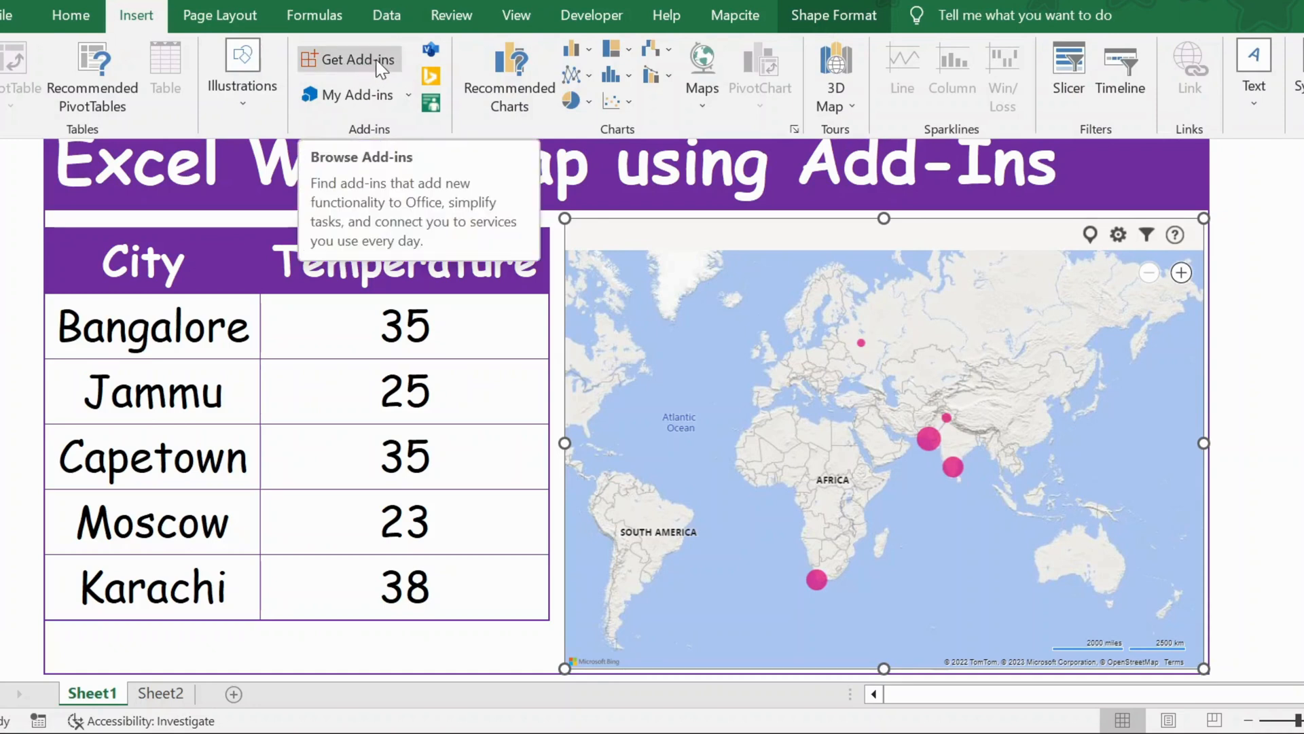
mouse_move(430, 79)
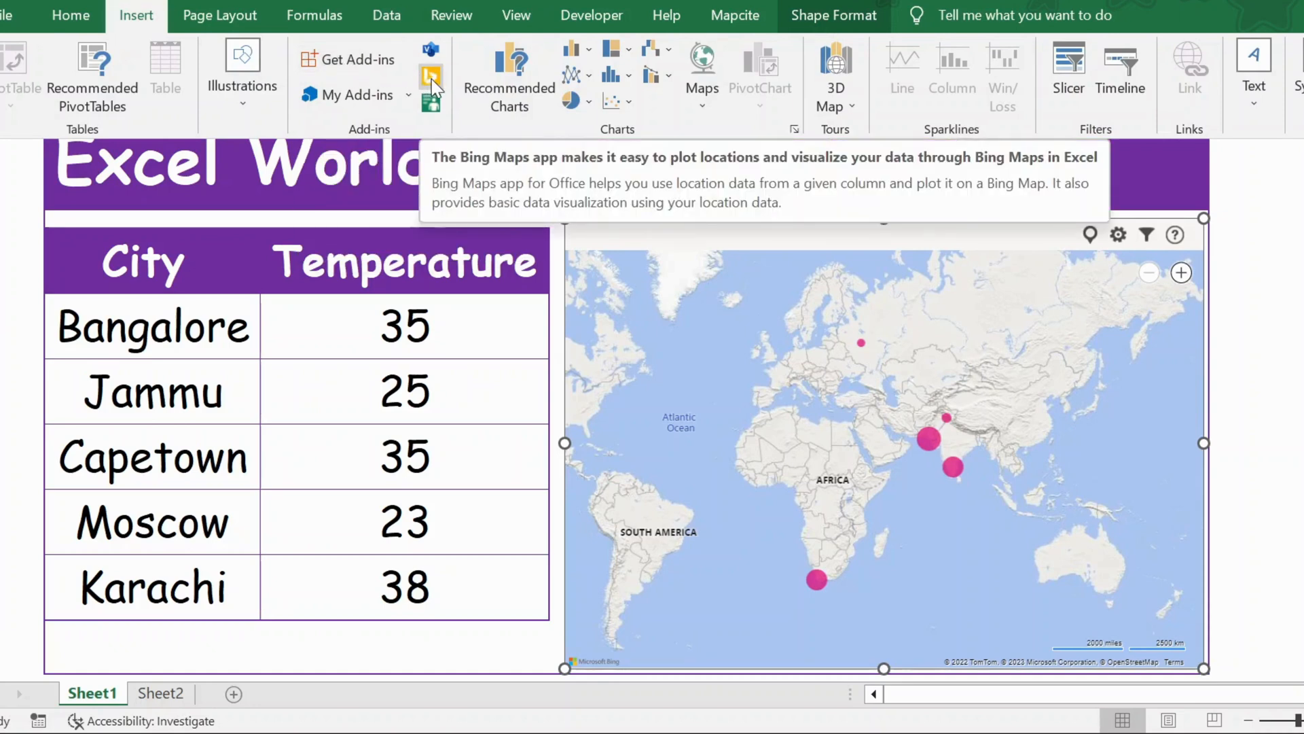
click(430, 79)
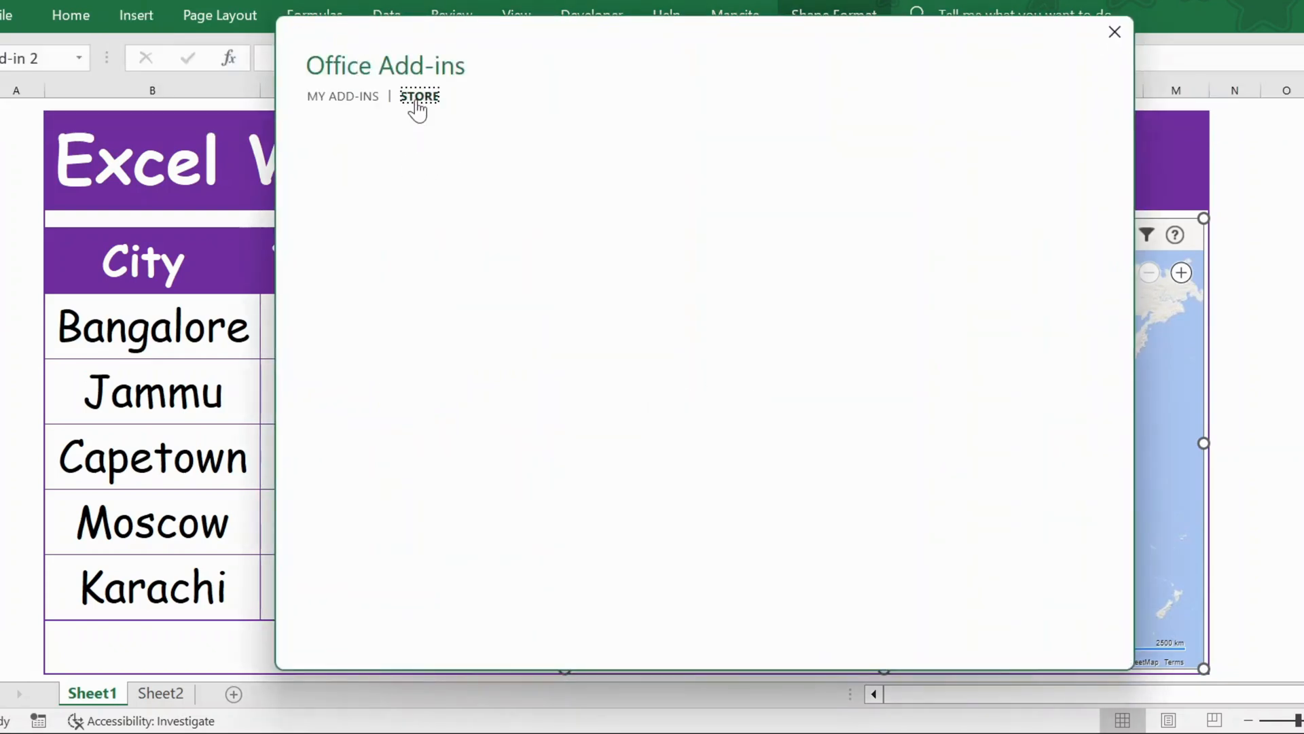
Search the add-in store for 'world map', review Bing Maps, then close the window.
click(420, 97)
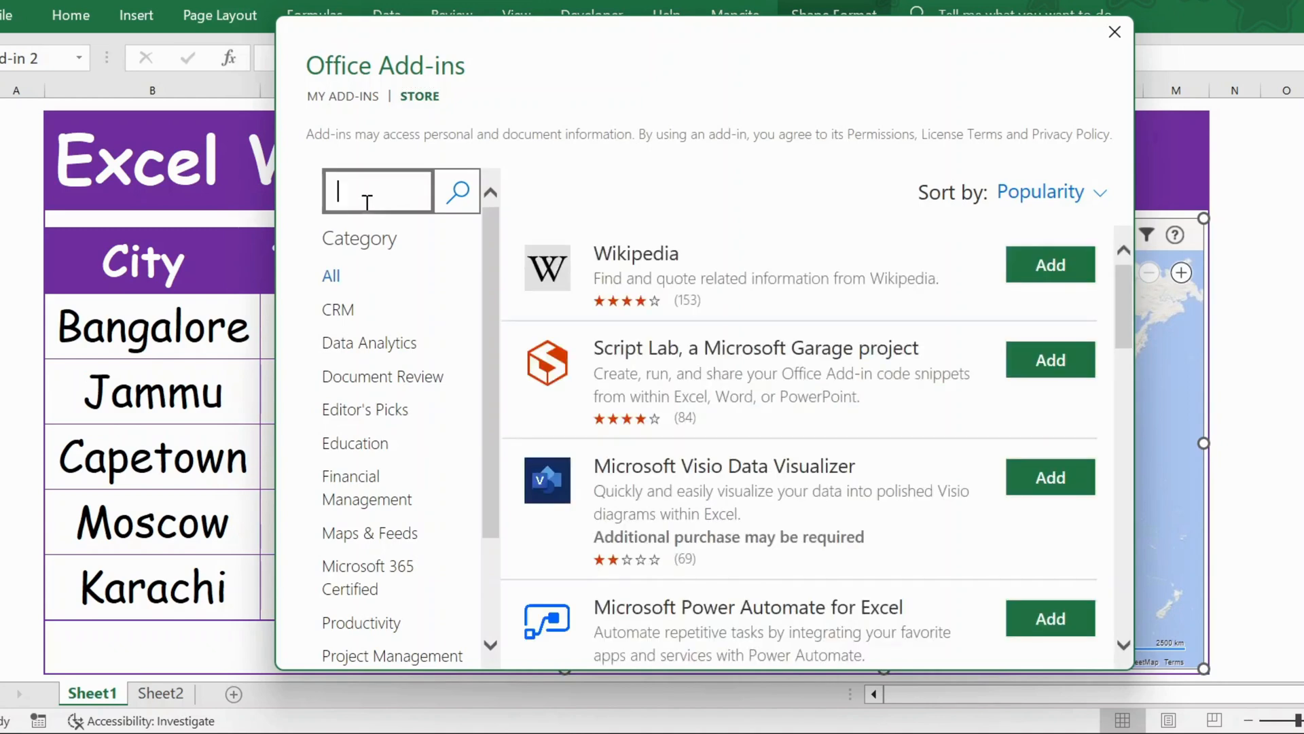
text(work)
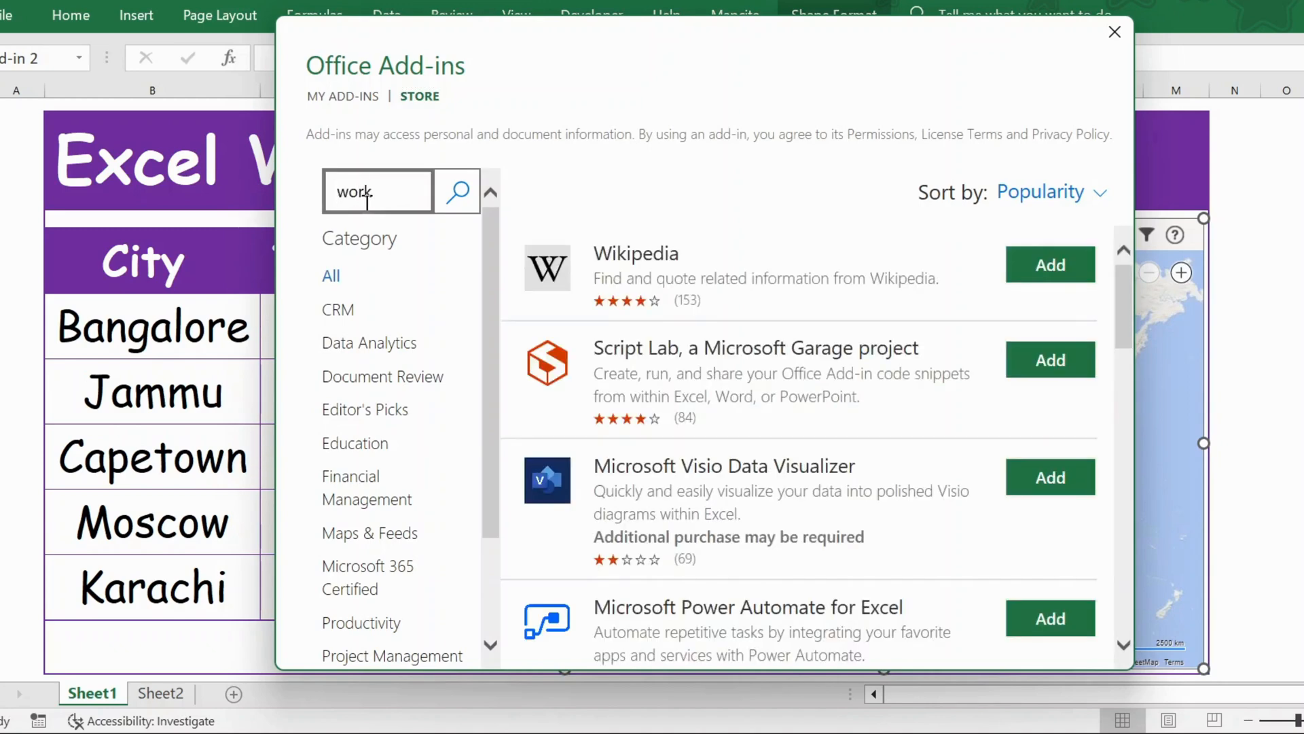
text(world map)
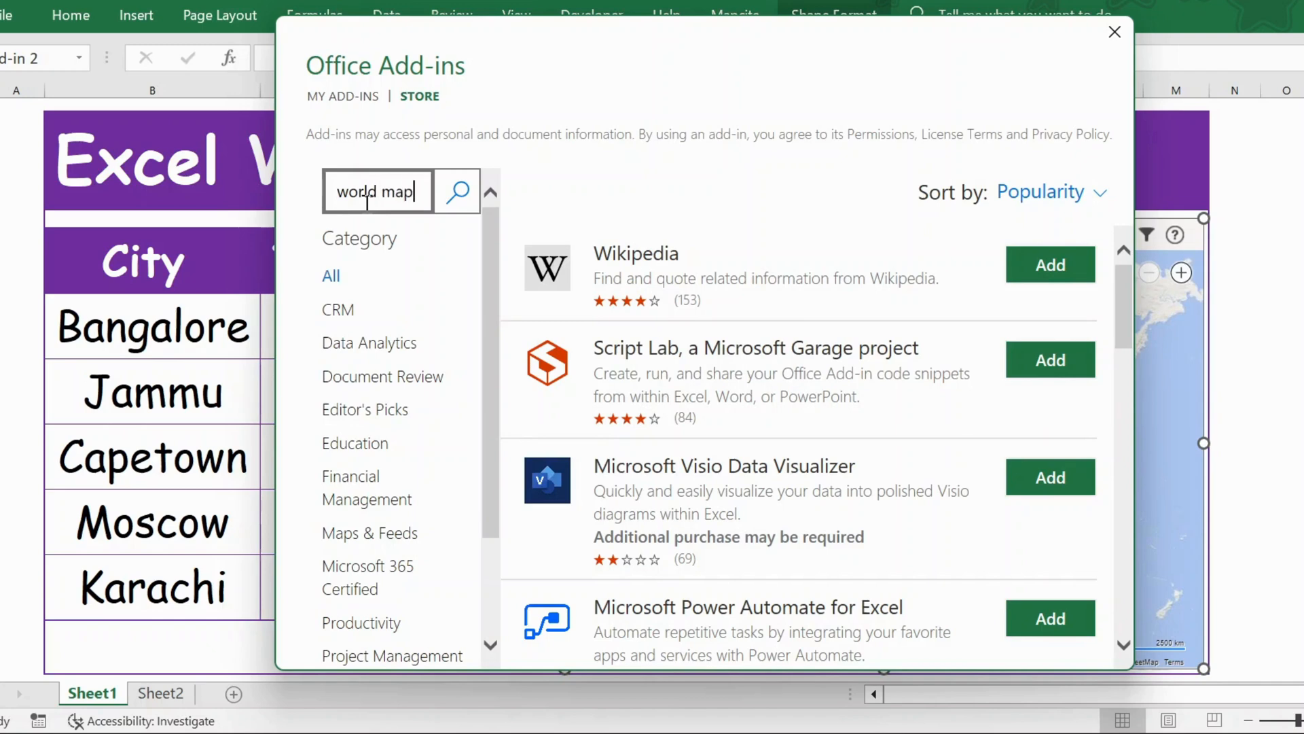
click(457, 191)
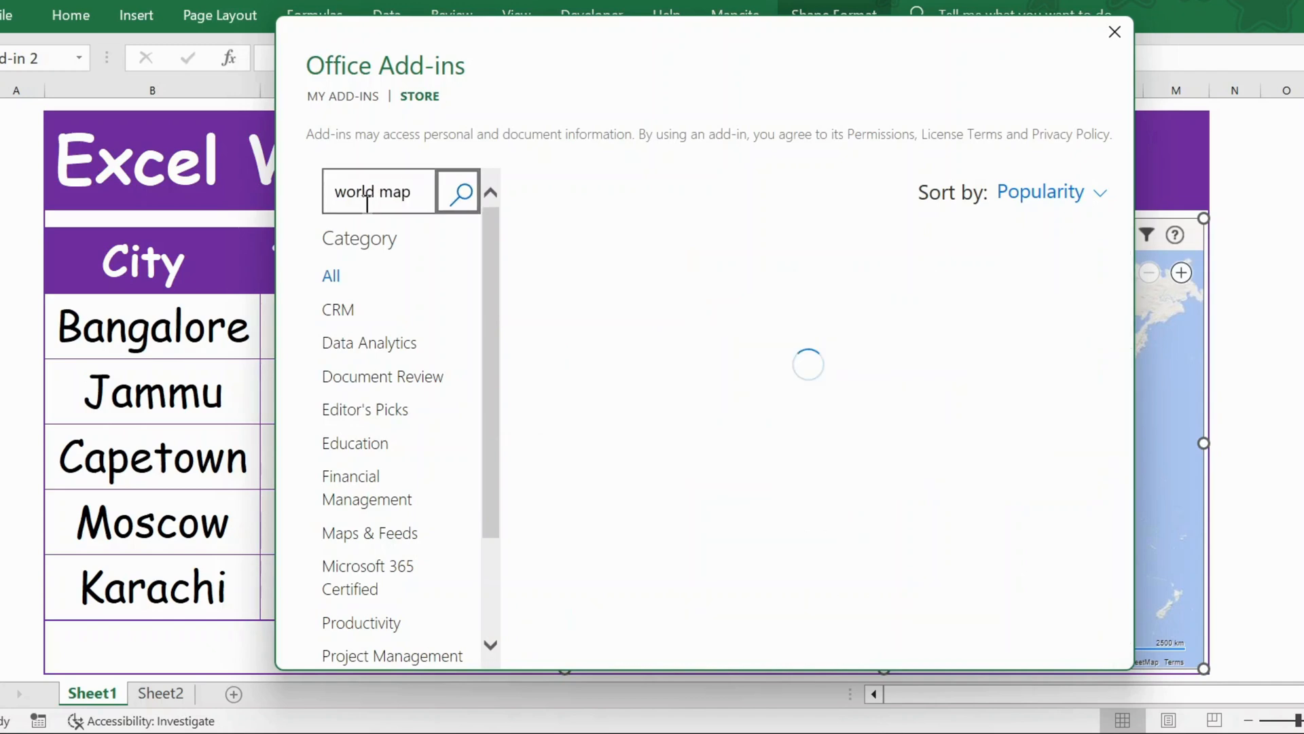
click(457, 191)
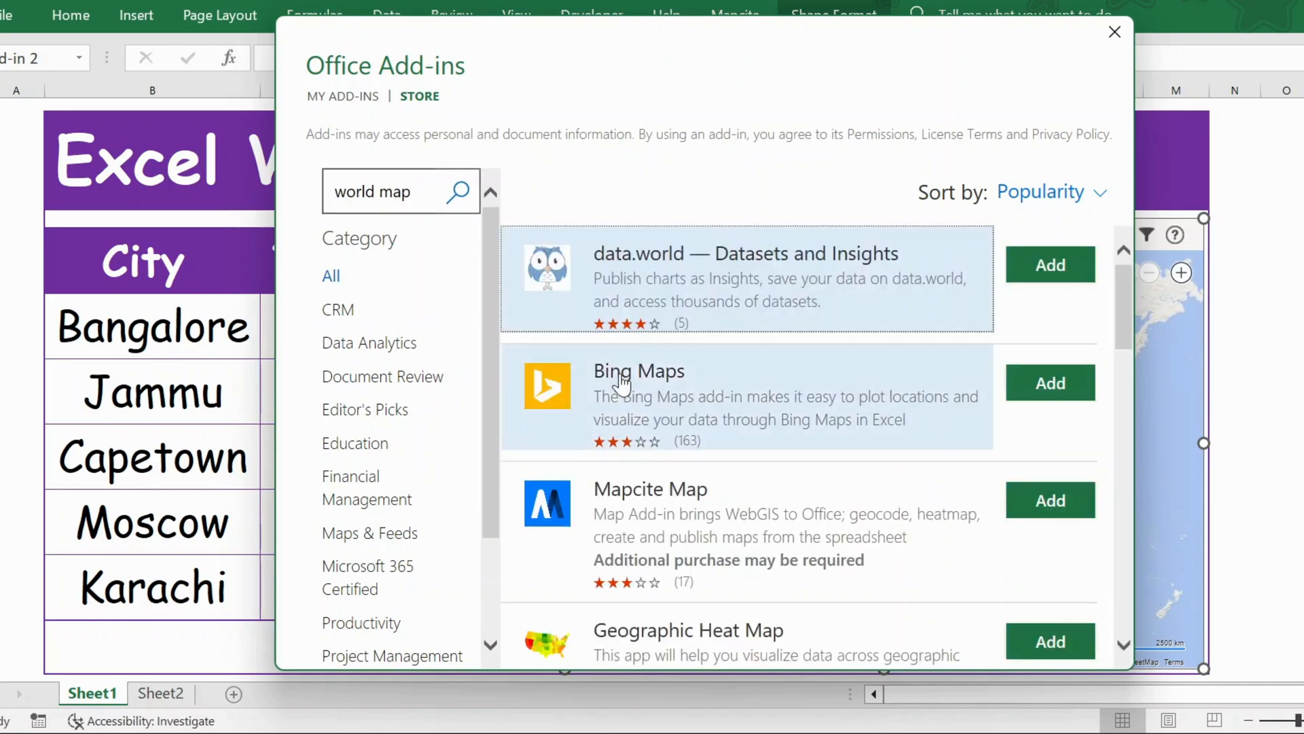
mouse_move(682, 393)
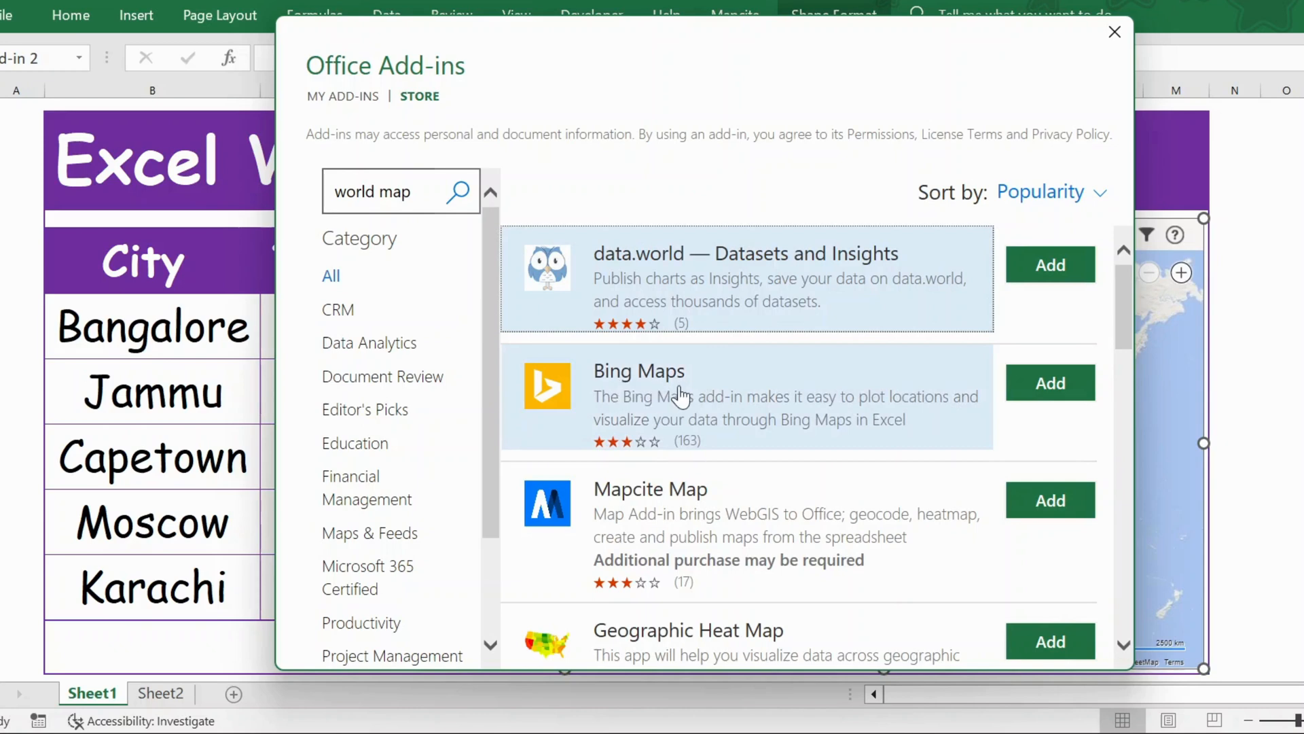
mouse_move(1092, 158)
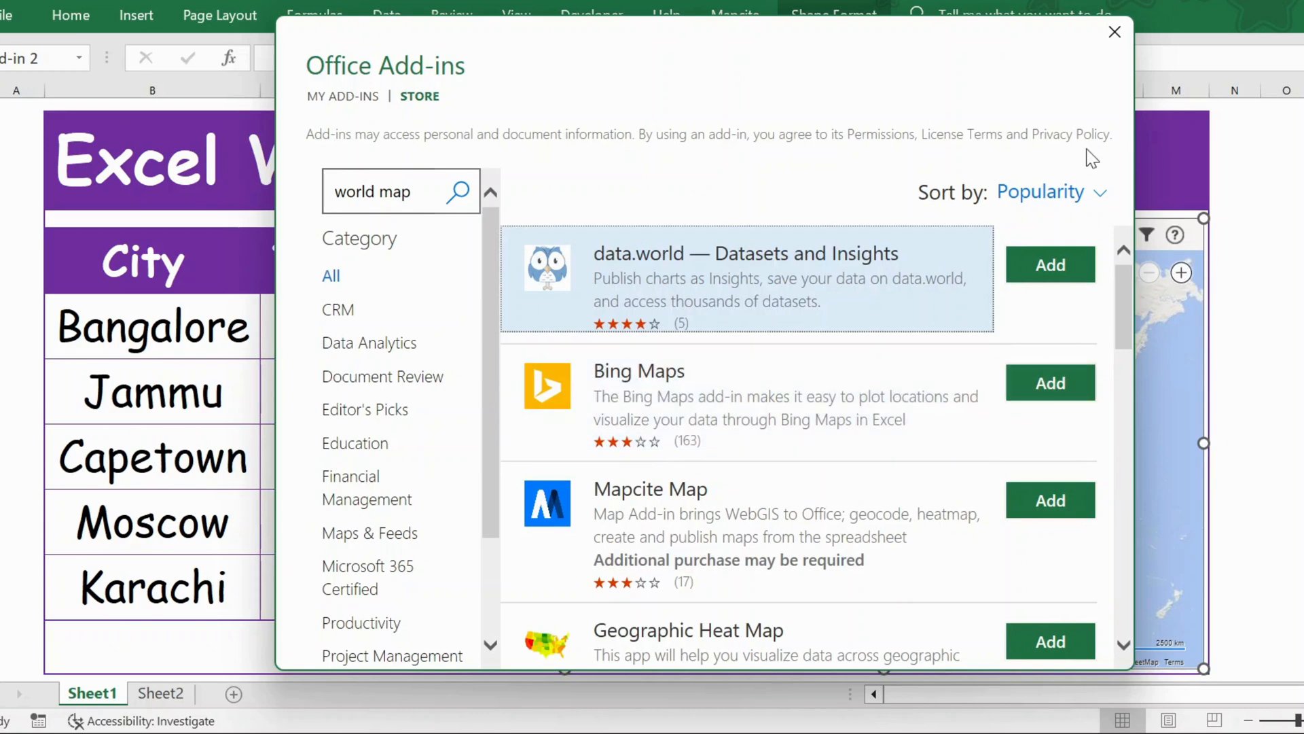
click(1115, 32)
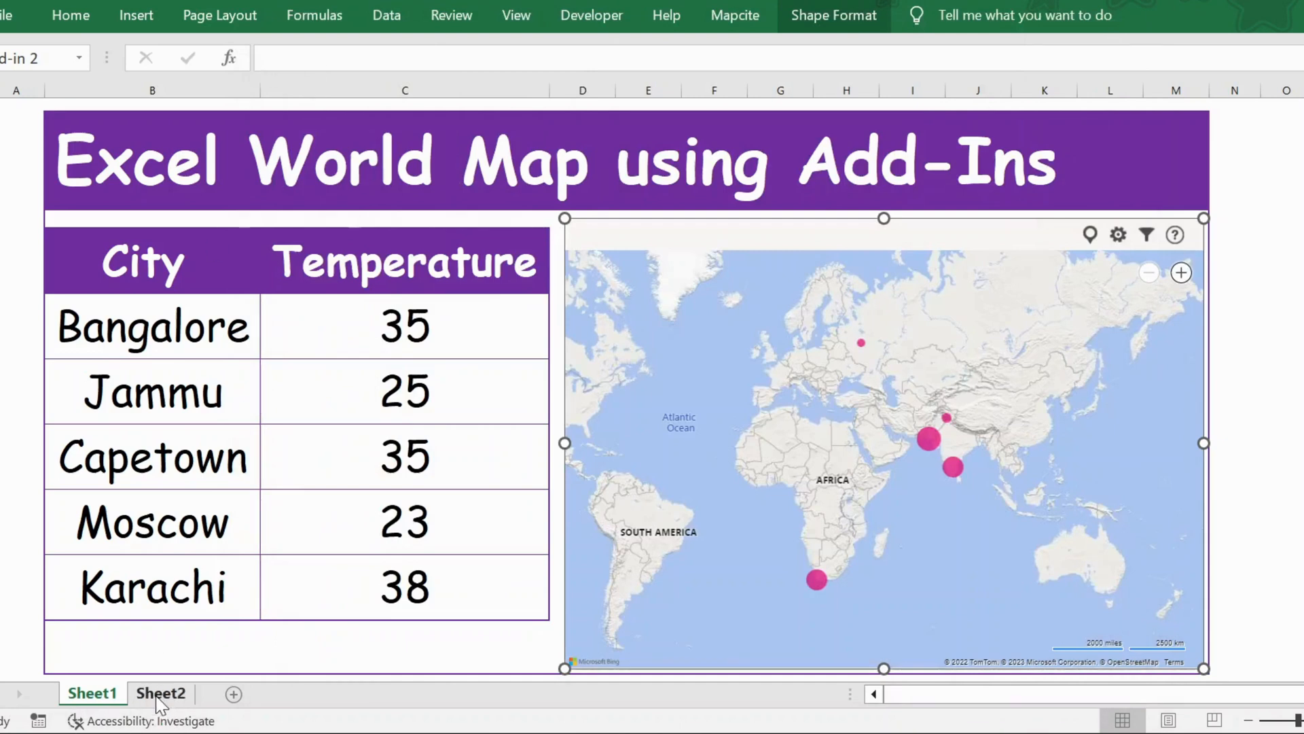
Insert a Bing Maps add-in on Sheet2 and load its sample location data.
click(160, 693)
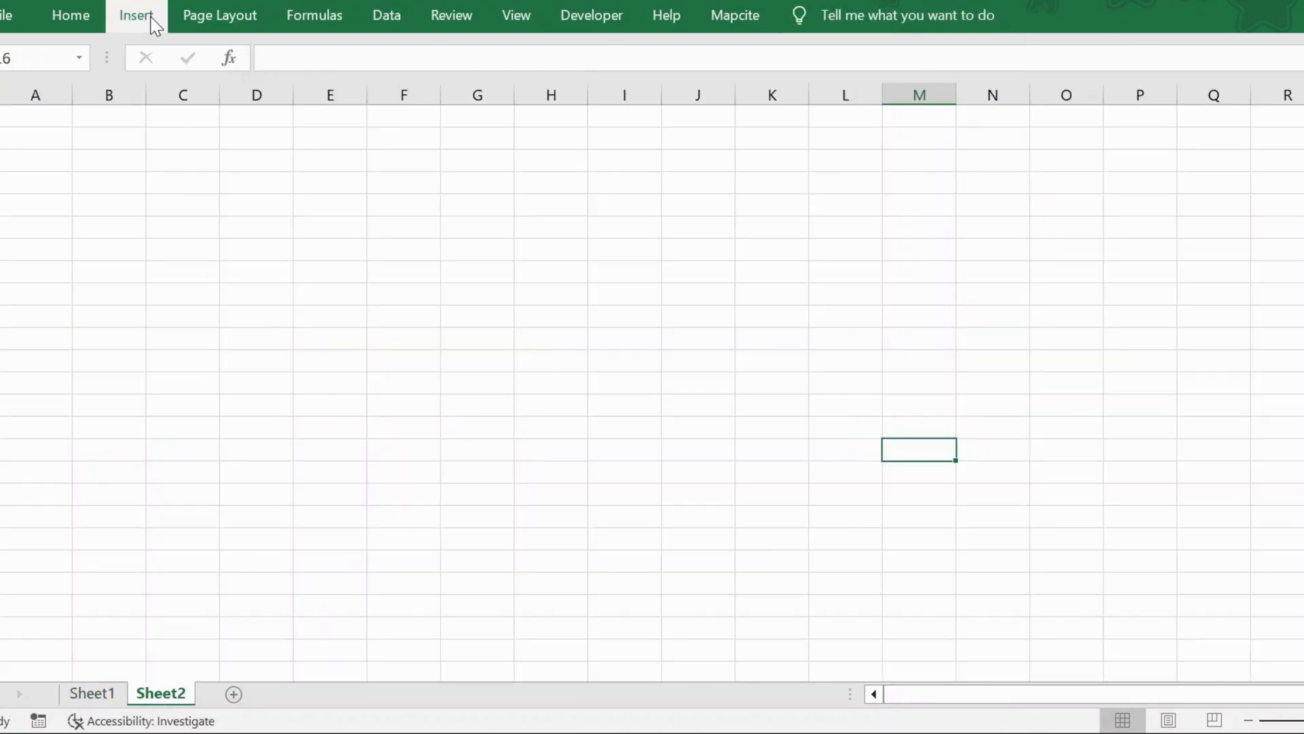
click(135, 15)
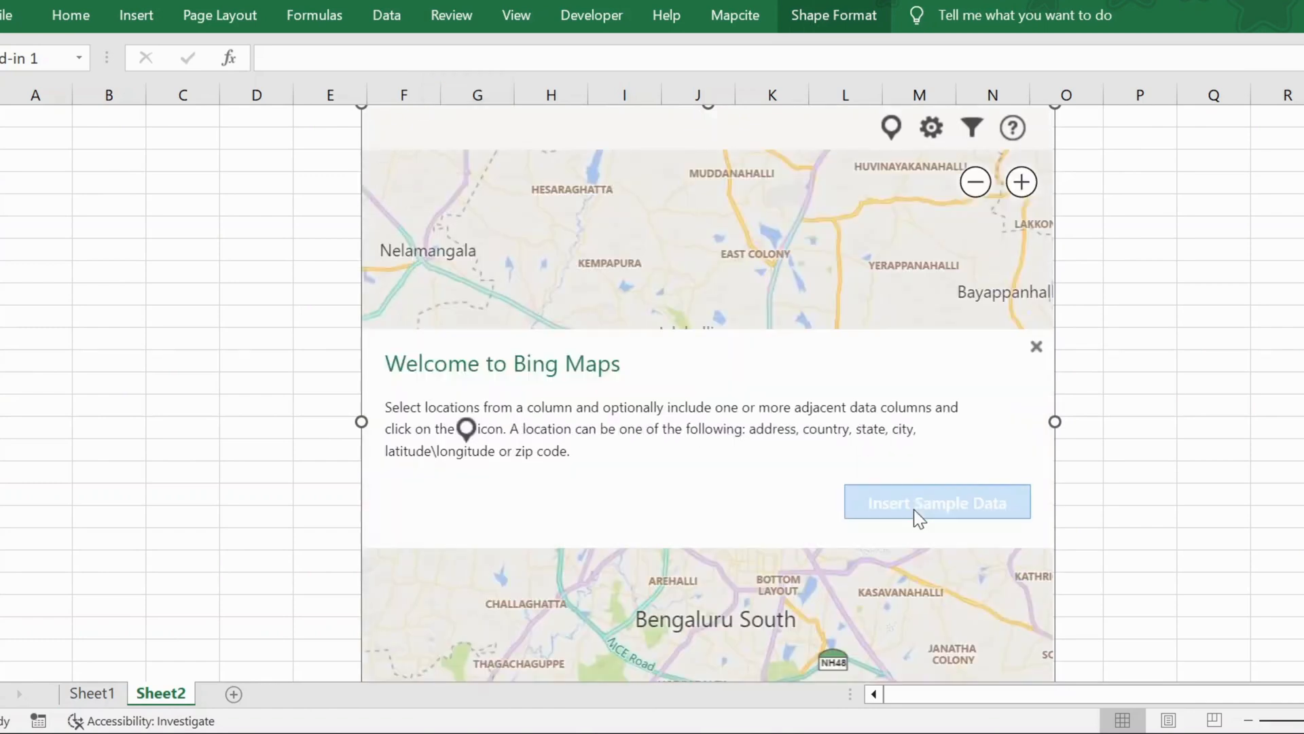
click(937, 501)
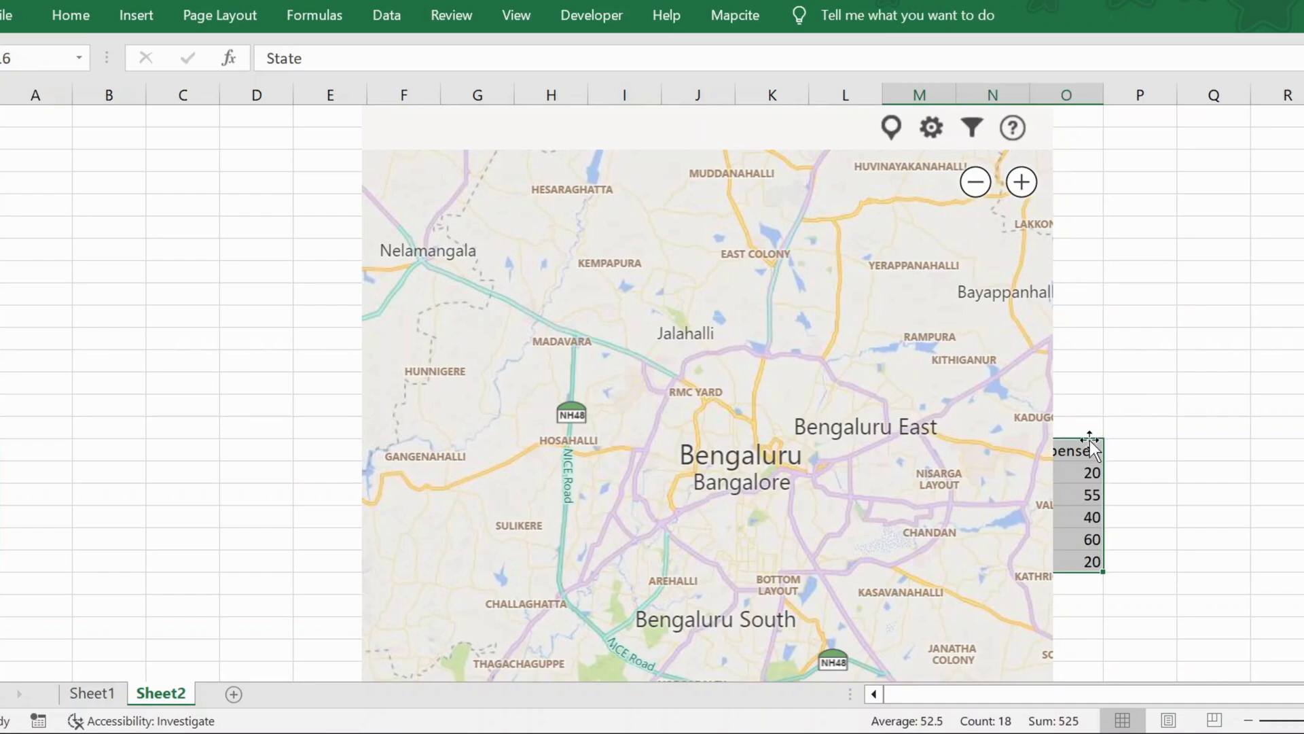
Move the sample data to column P, copy Sheet1's City/Temperature table, return to Sheet2.
click(974, 182)
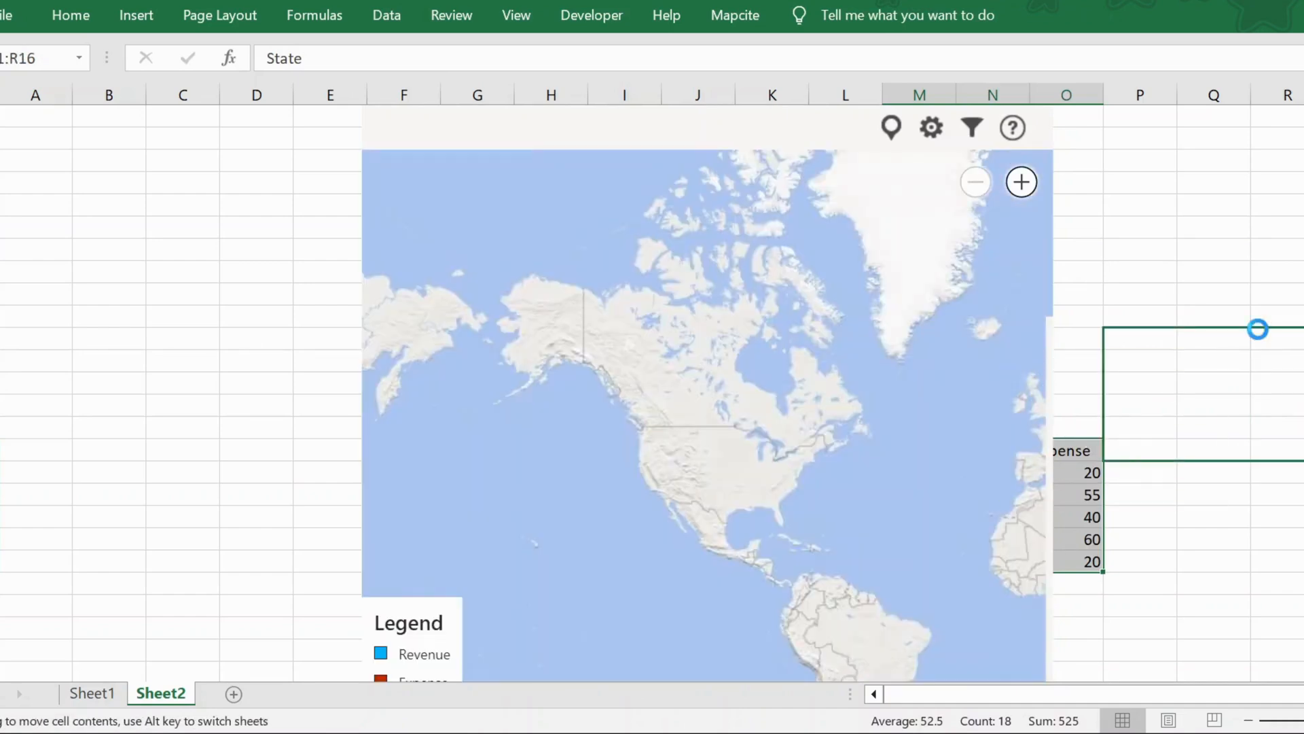
click(1129, 361)
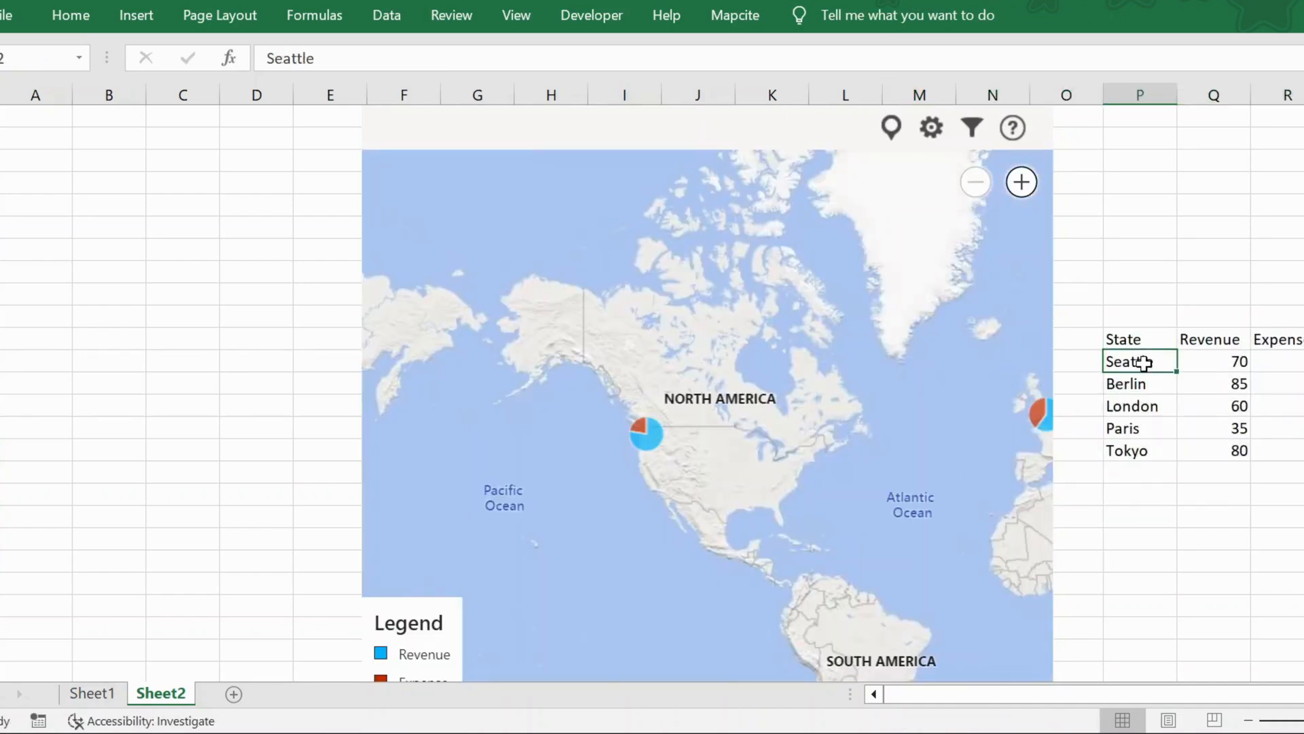
click(93, 693)
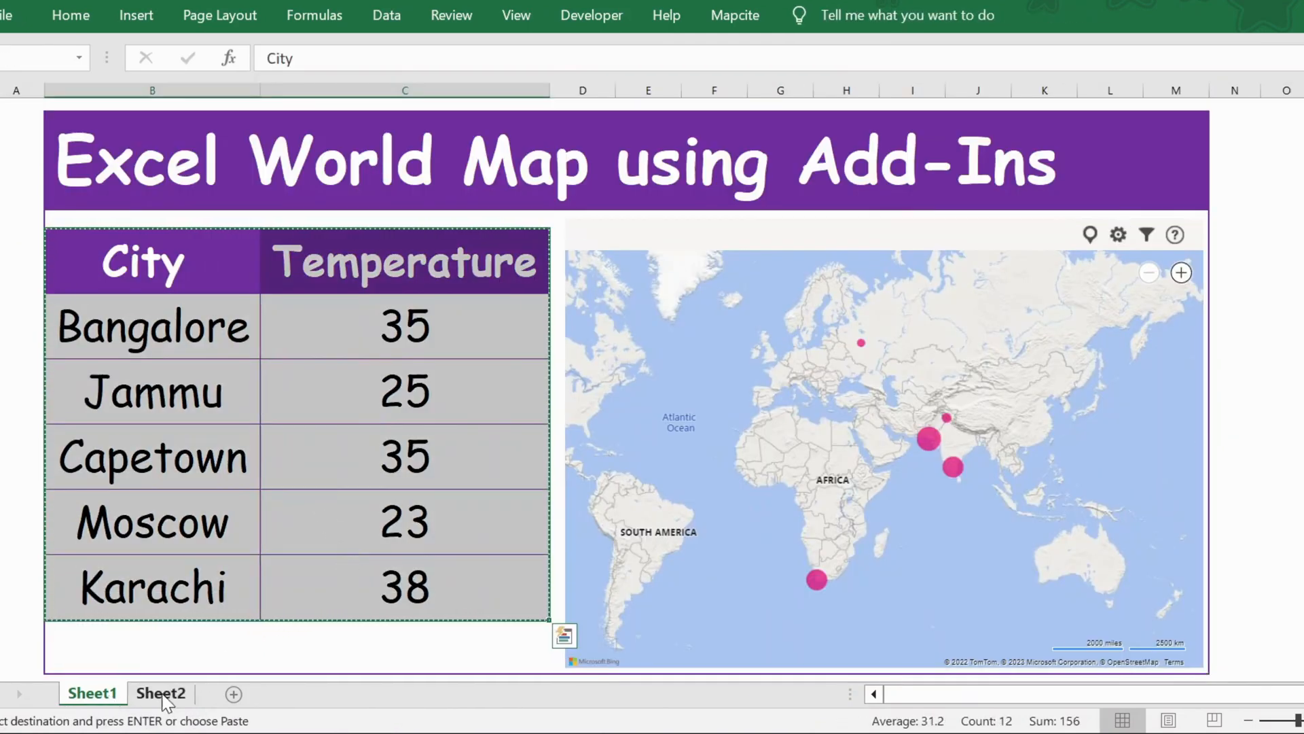
click(160, 693)
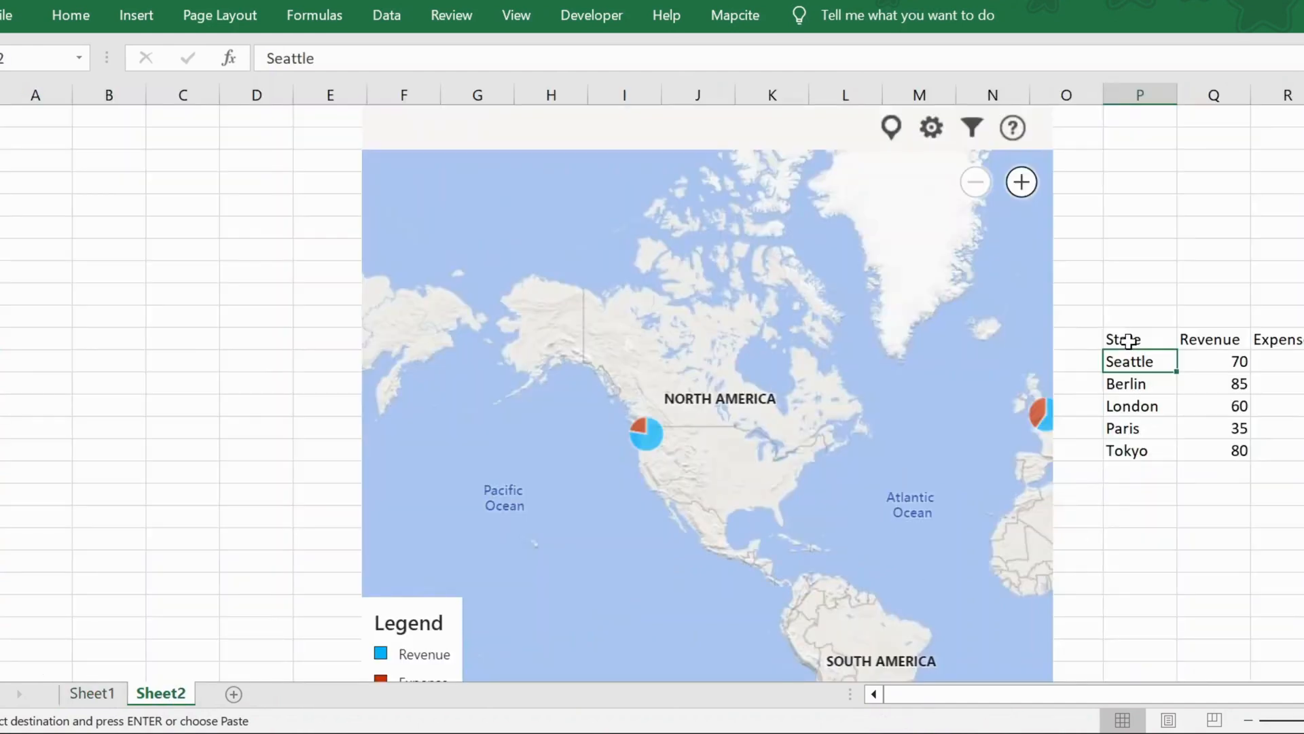